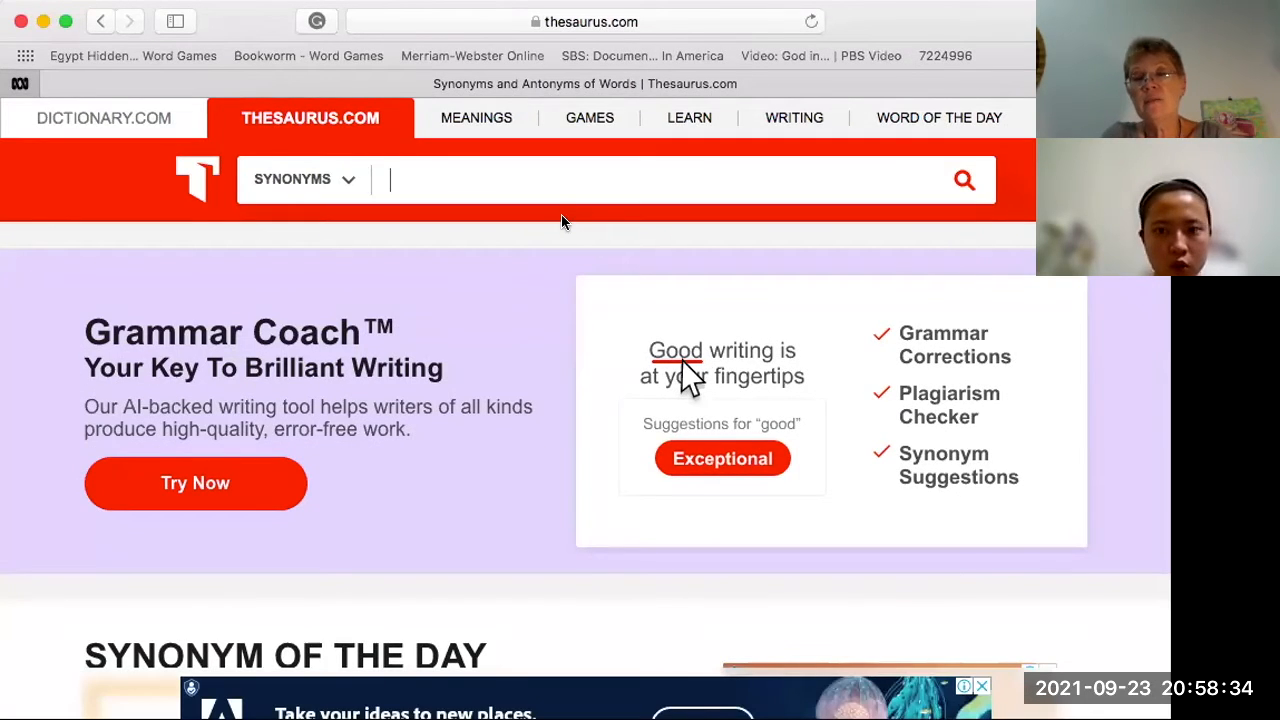
mouse_move(148, 117)
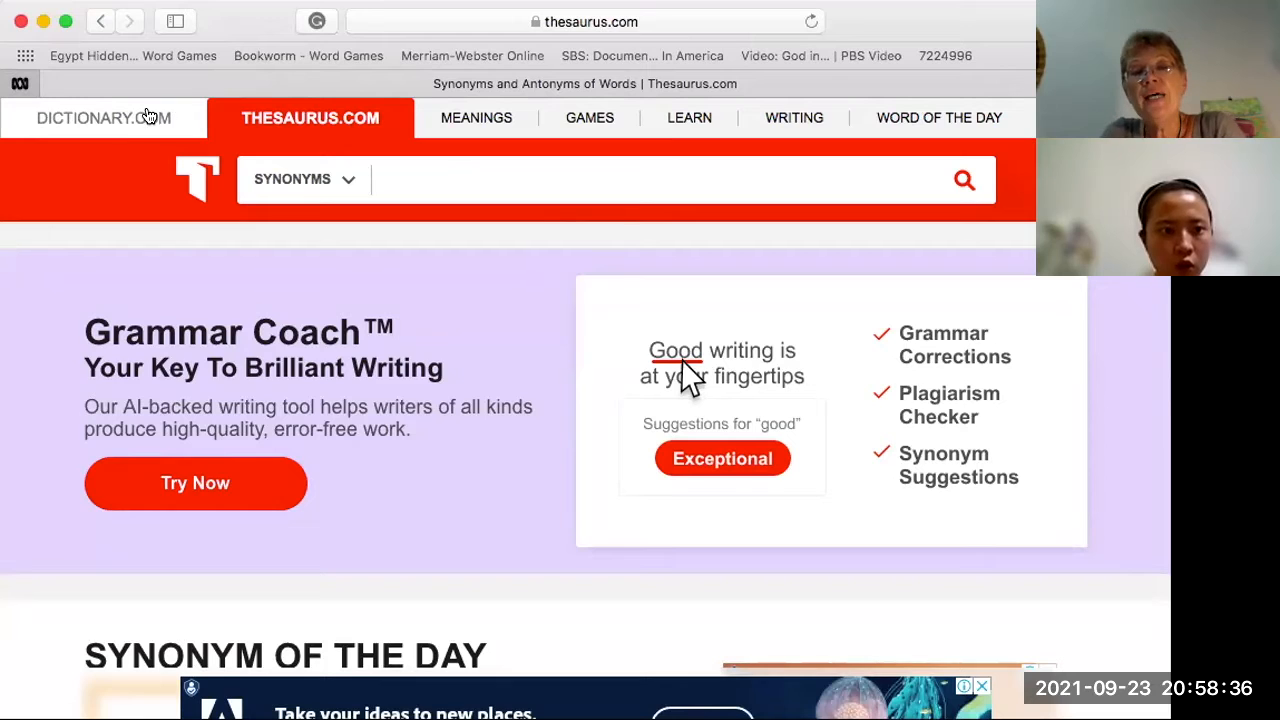
mouse_move(104, 118)
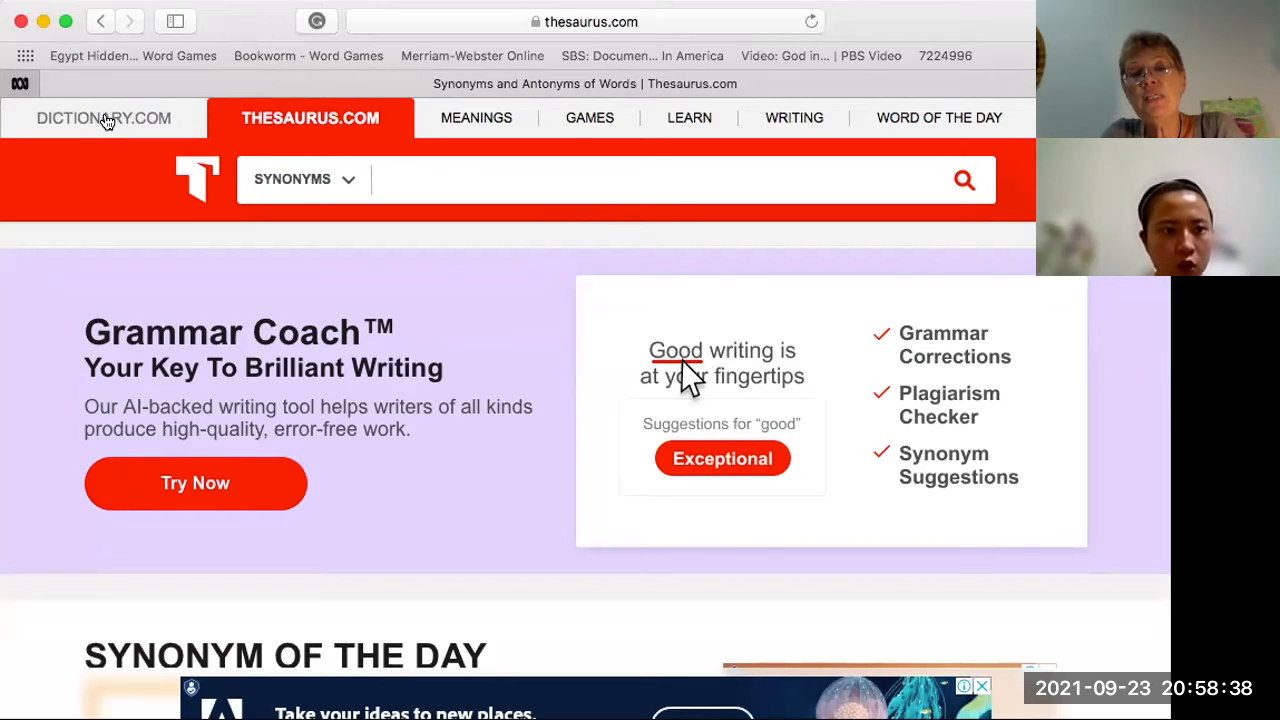
Browse Dictionary.com's home page down to the Word of the Day, trident, and back to the top
click(103, 117)
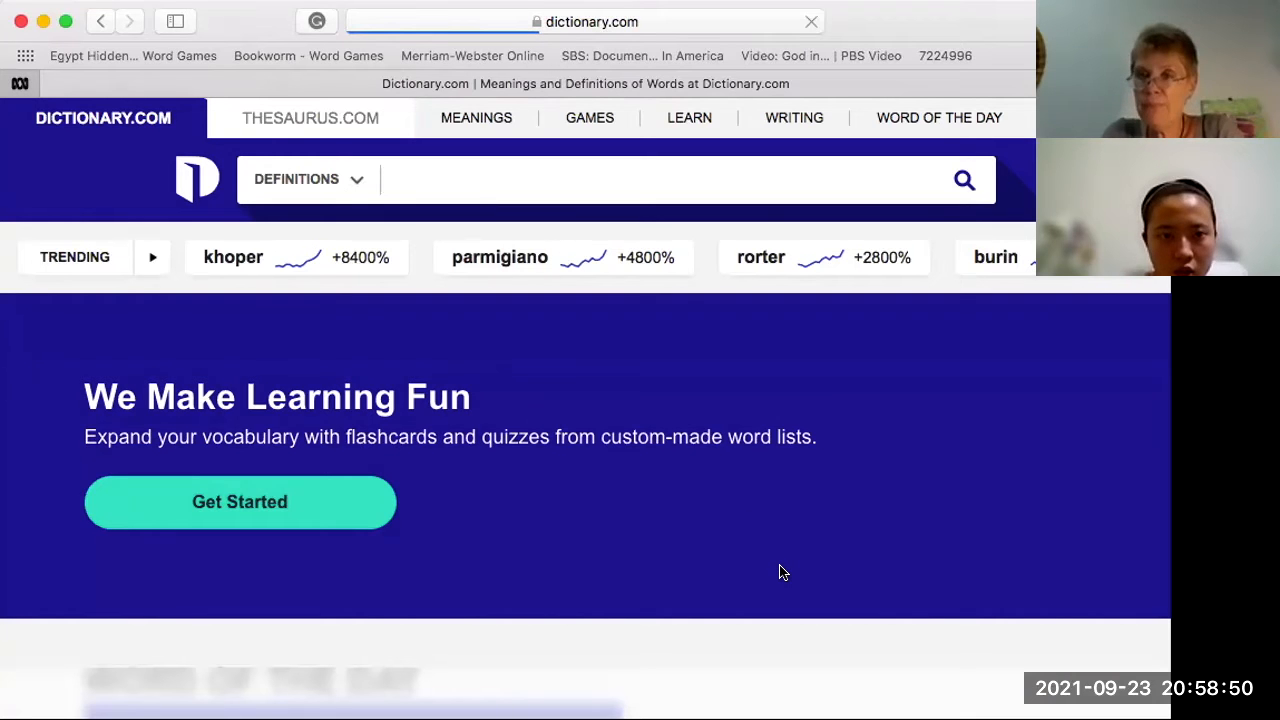
scroll(down, 3)
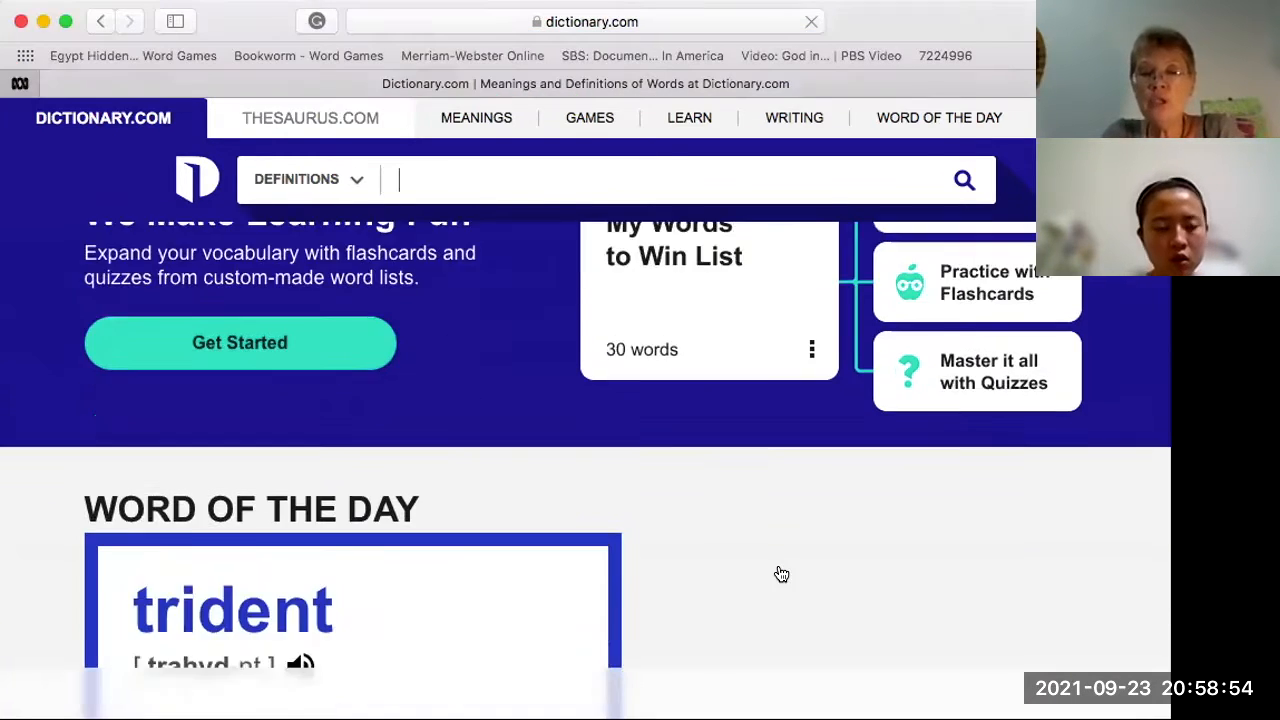
scroll(down, 3)
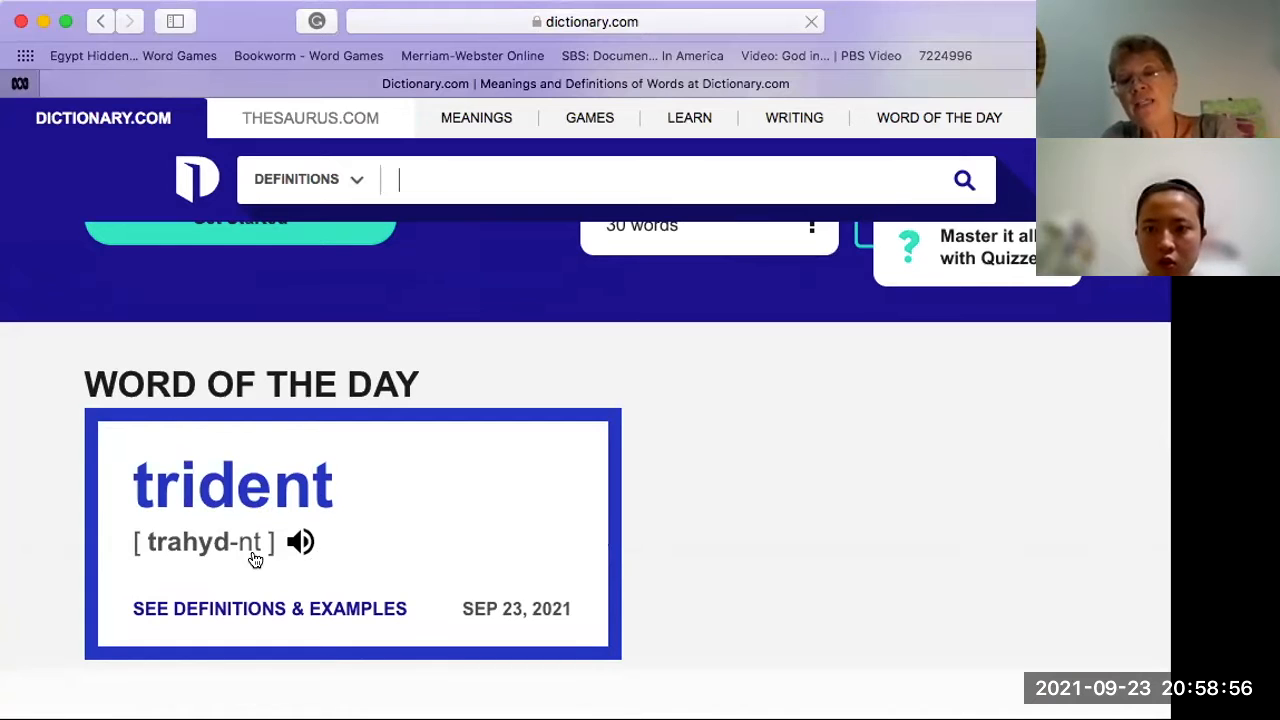
mouse_move(354, 575)
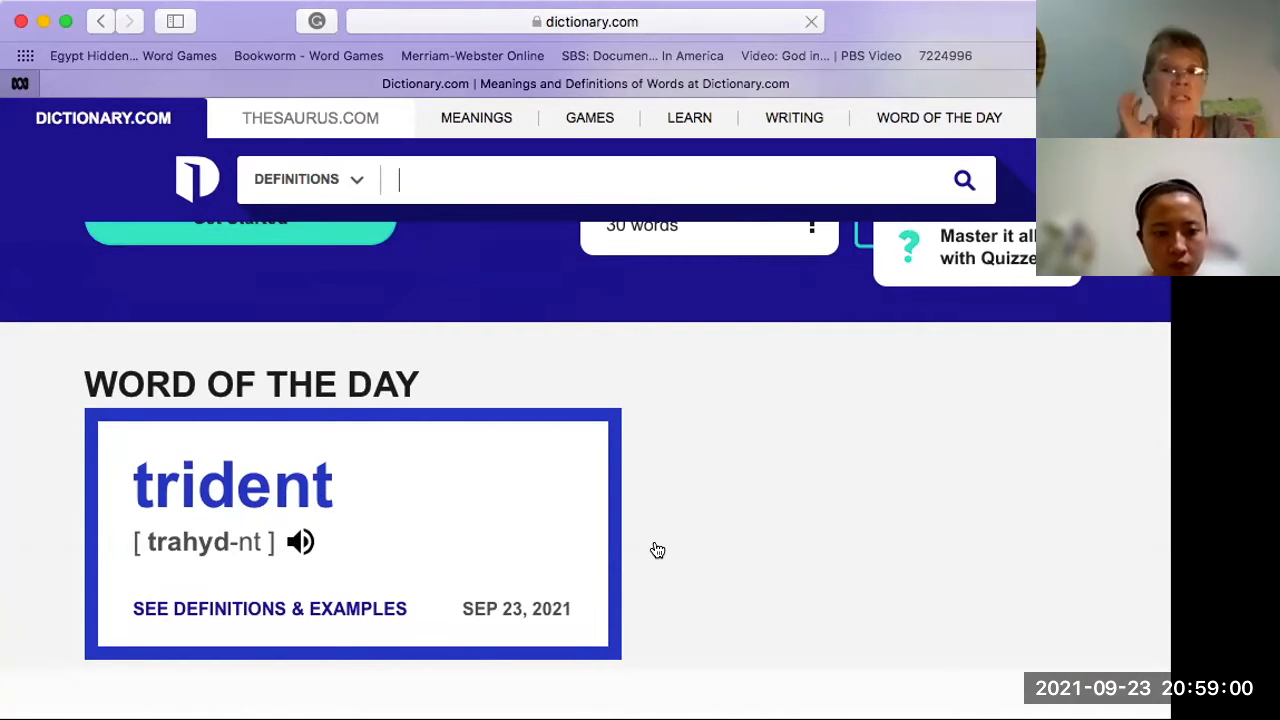
scroll(down, 3)
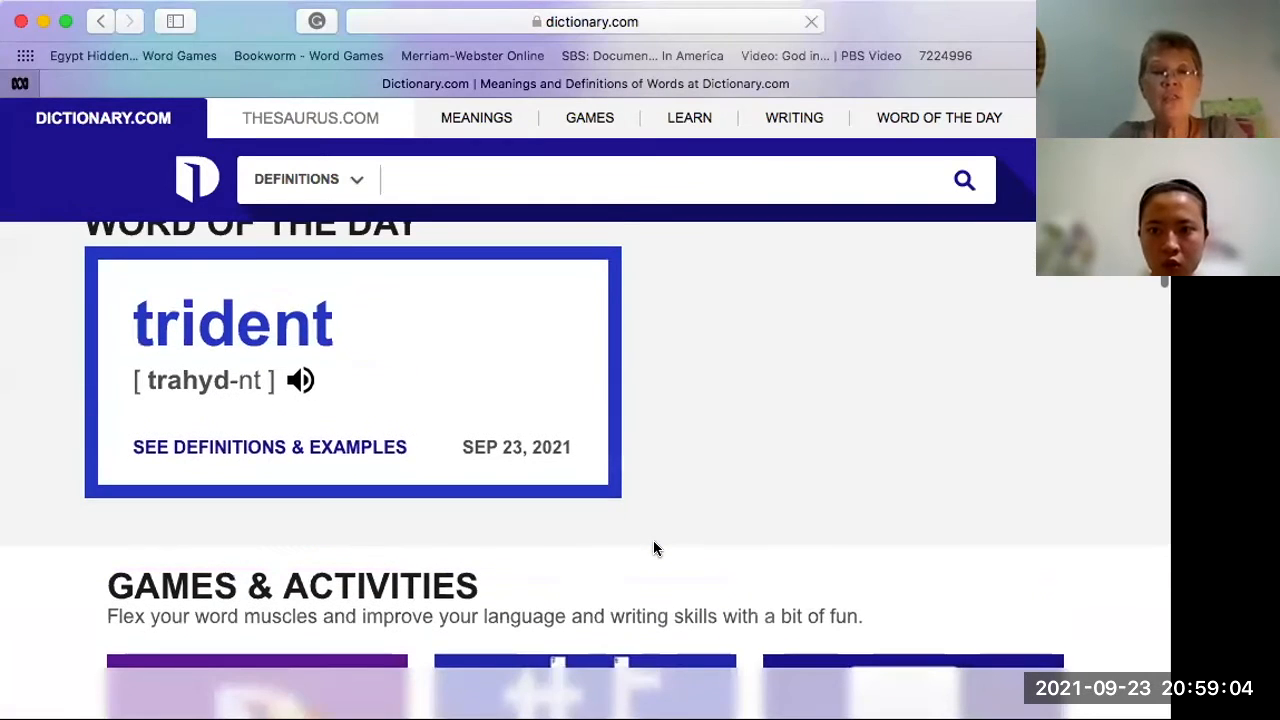
scroll(up, 3)
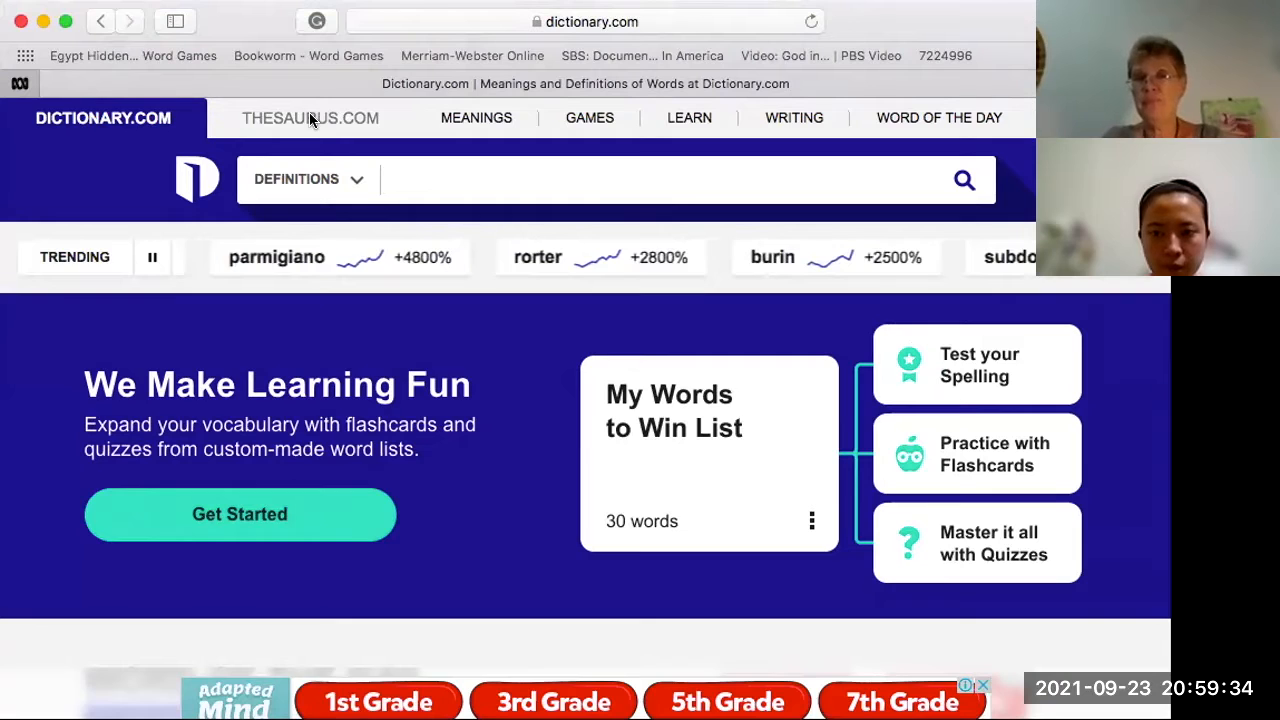
Switch back to the Thesaurus.com site from Dictionary.com
click(310, 117)
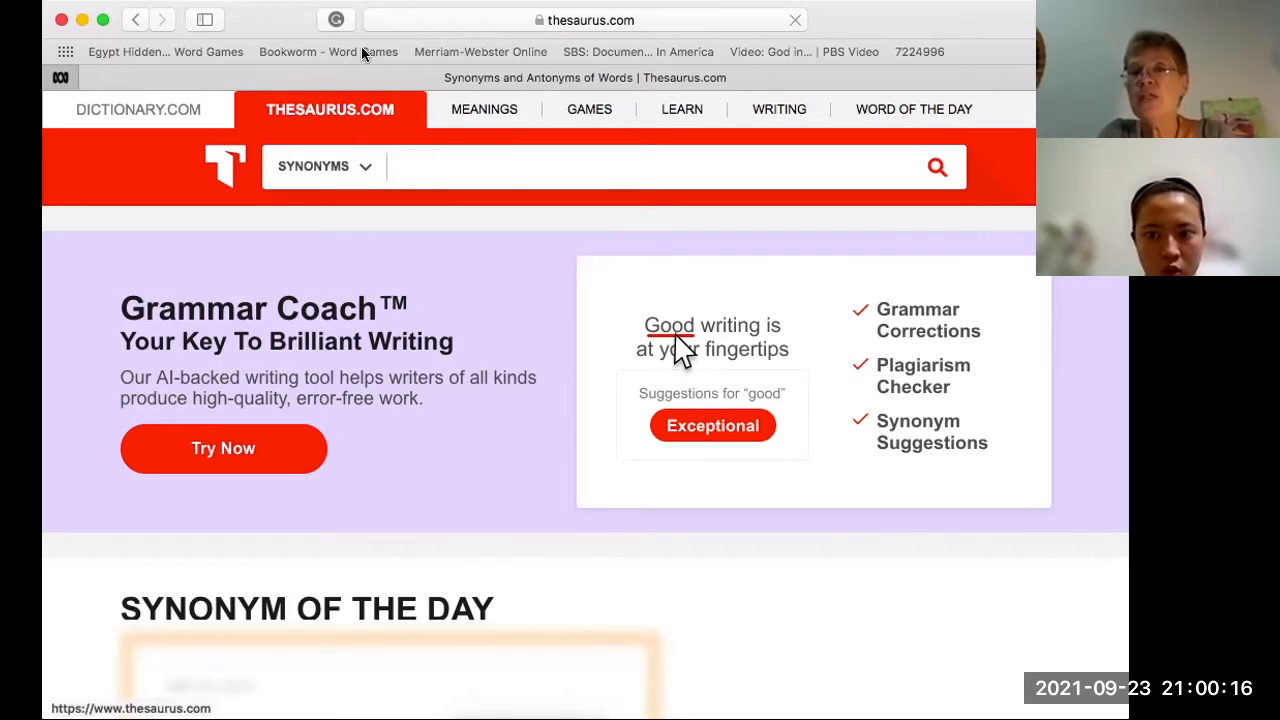
mouse_move(447, 128)
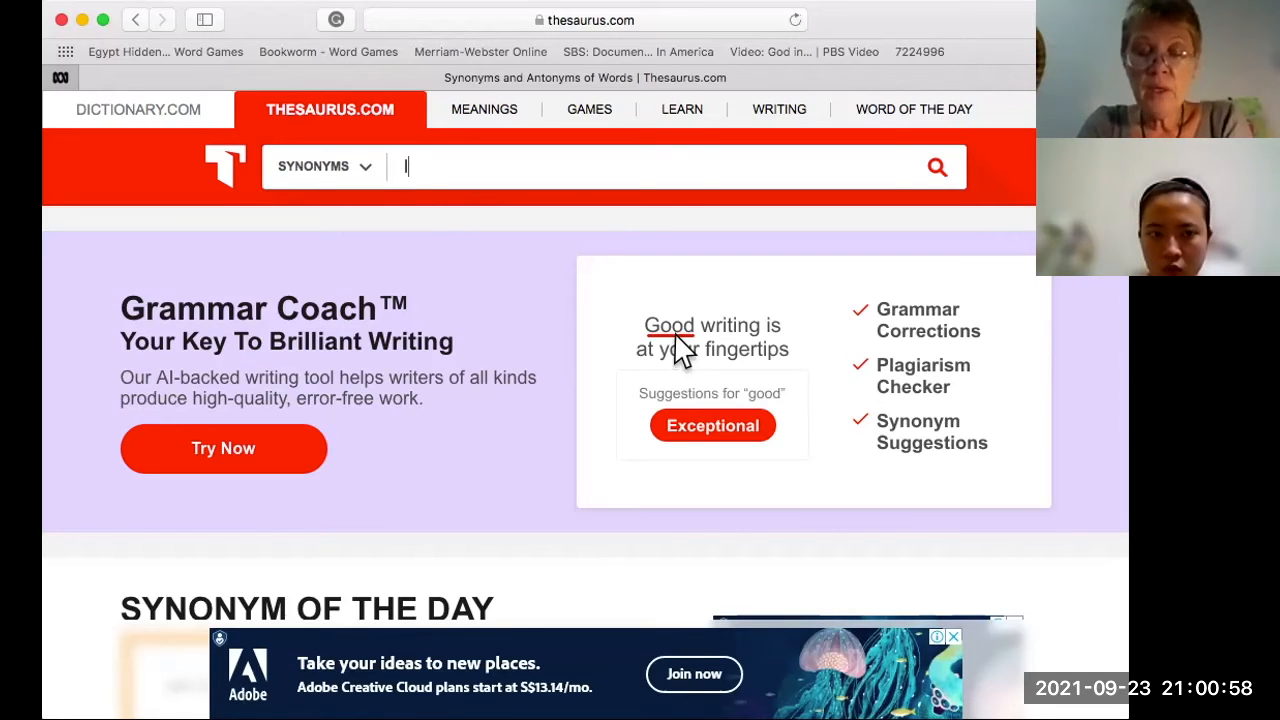
Search Thesaurus.com for 'like' and review its synonyms such as alike, comparable and related
text(like)
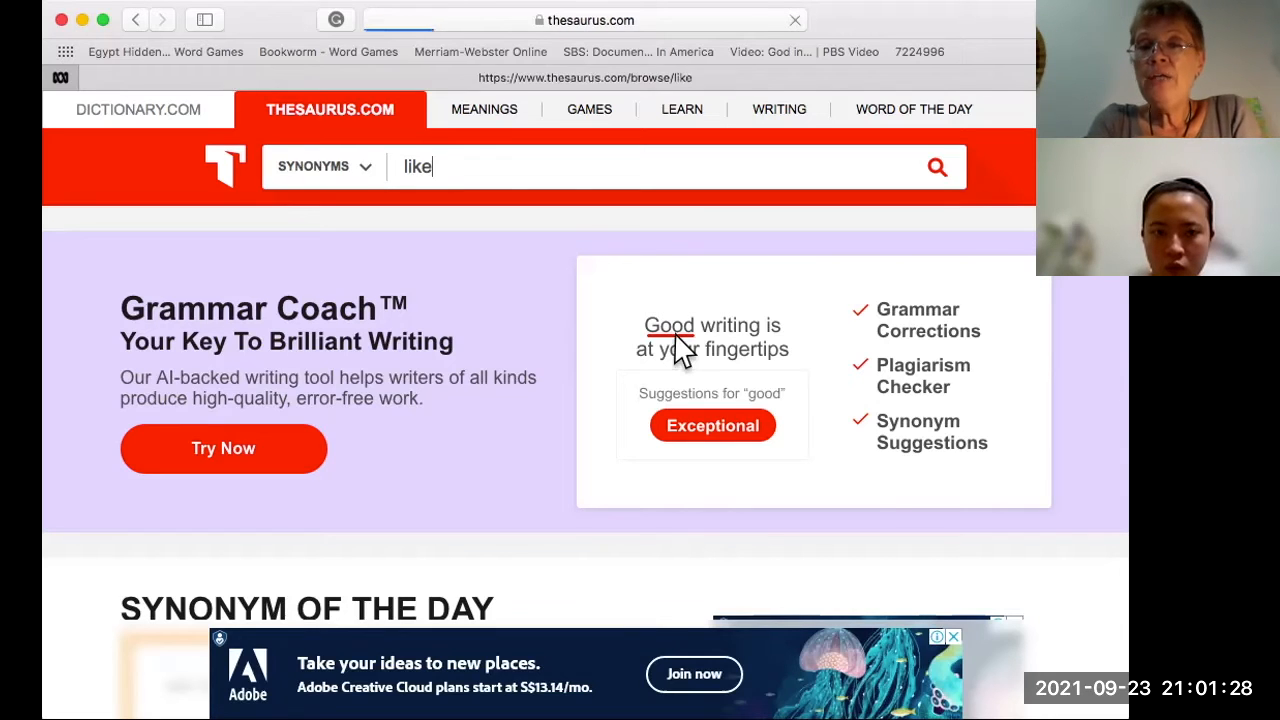
click(936, 166)
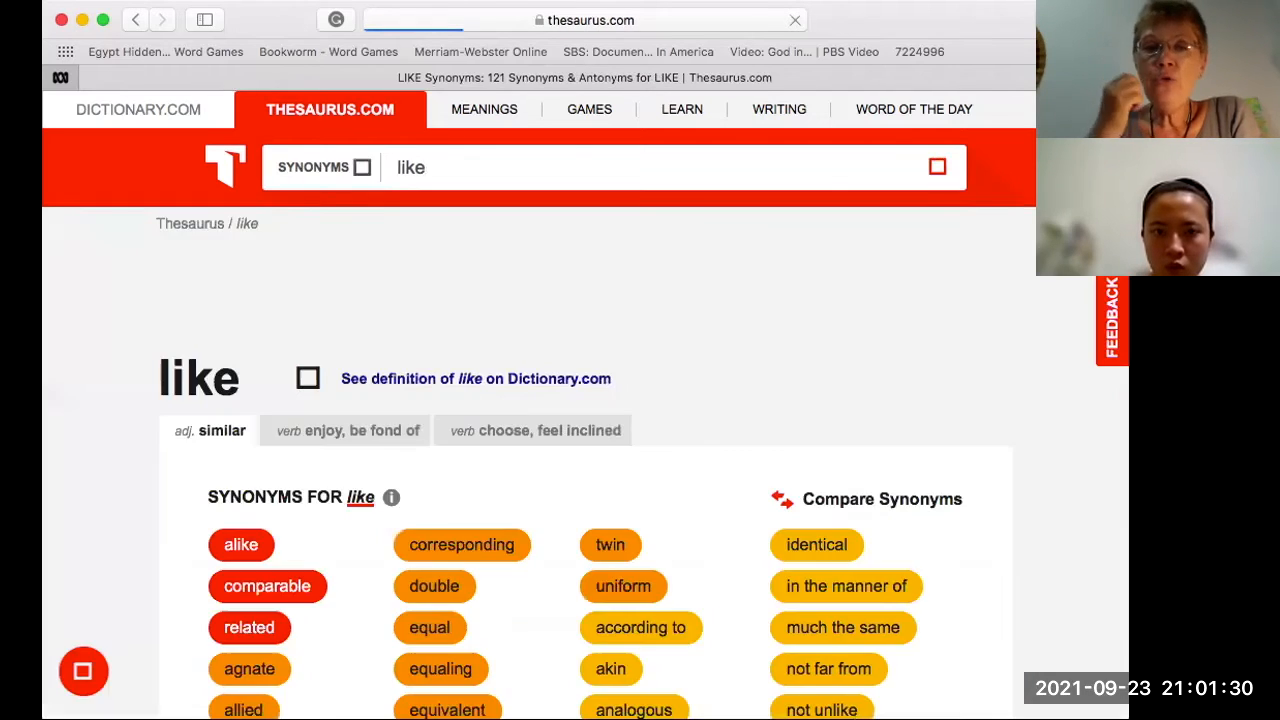
mouse_move(738, 412)
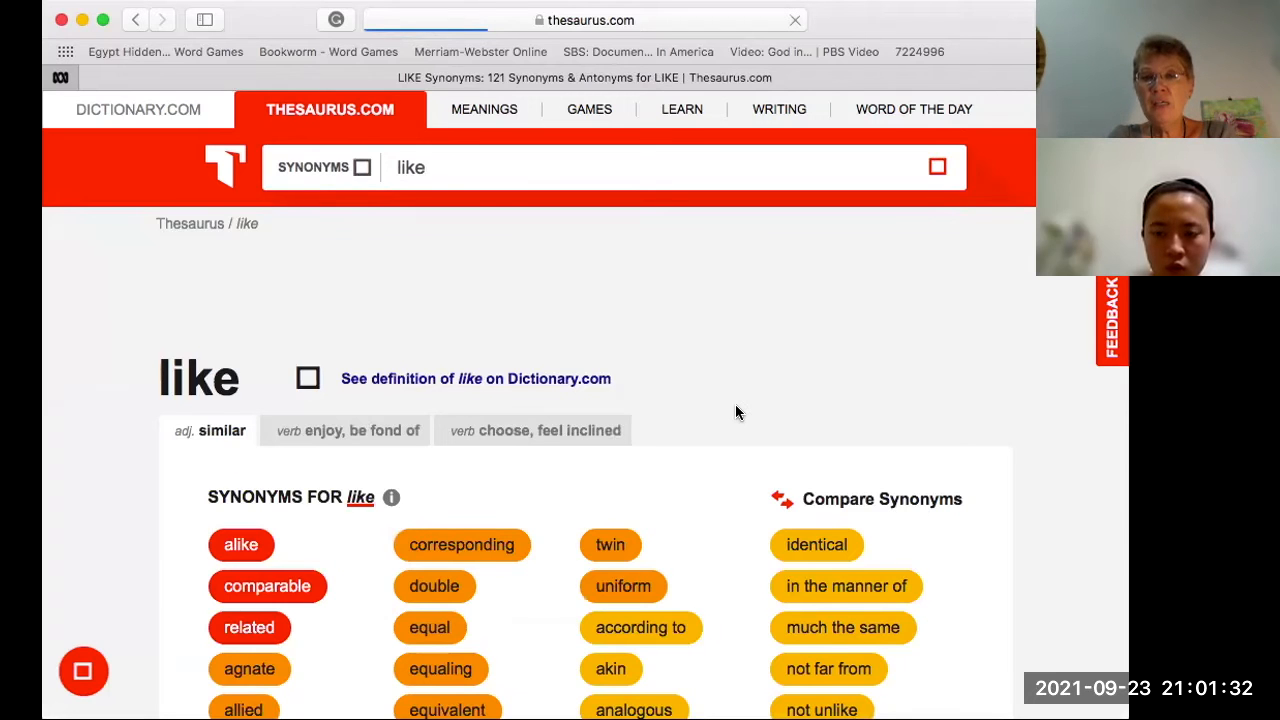
scroll(down, 3)
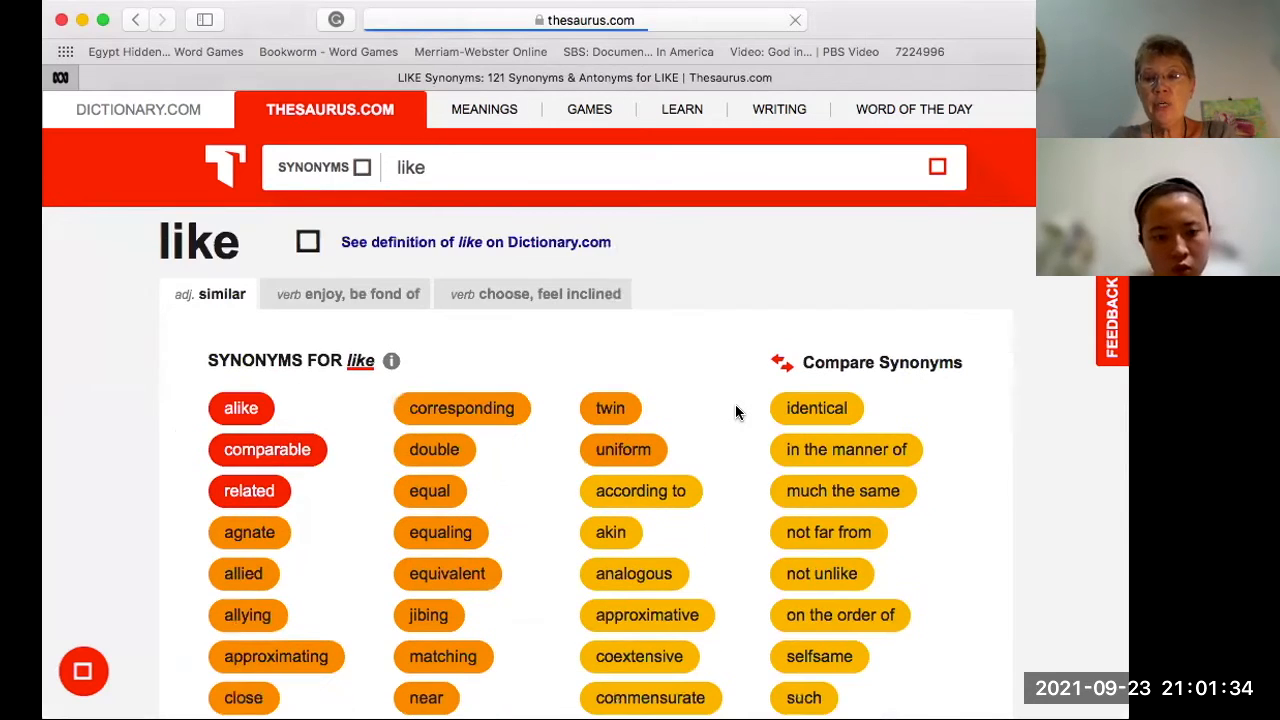
scroll(down, 3)
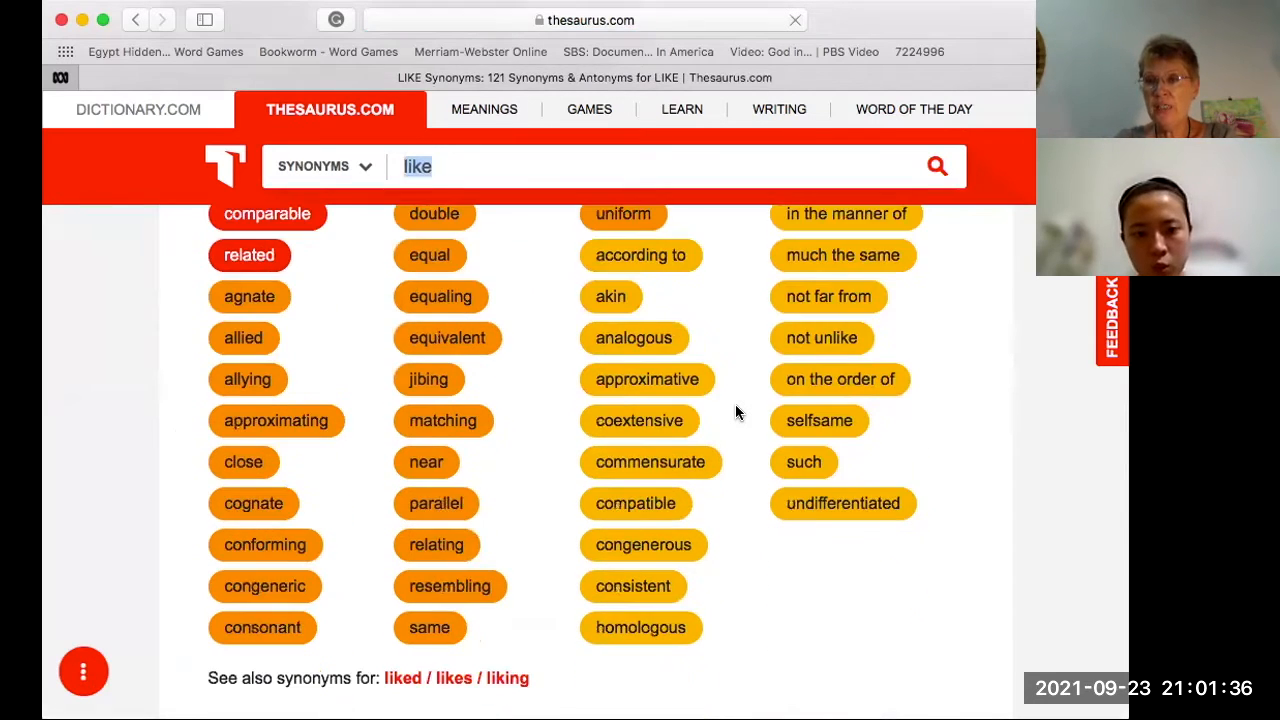
scroll(up, 3)
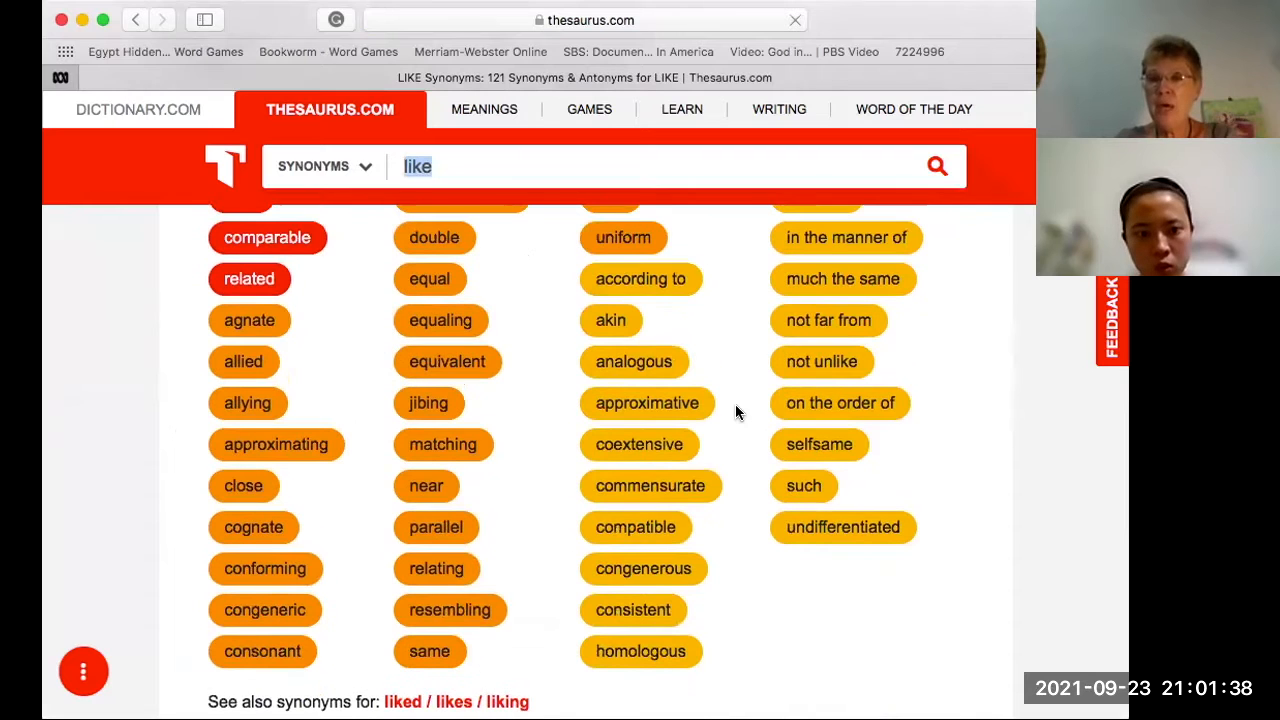
scroll(up, 3)
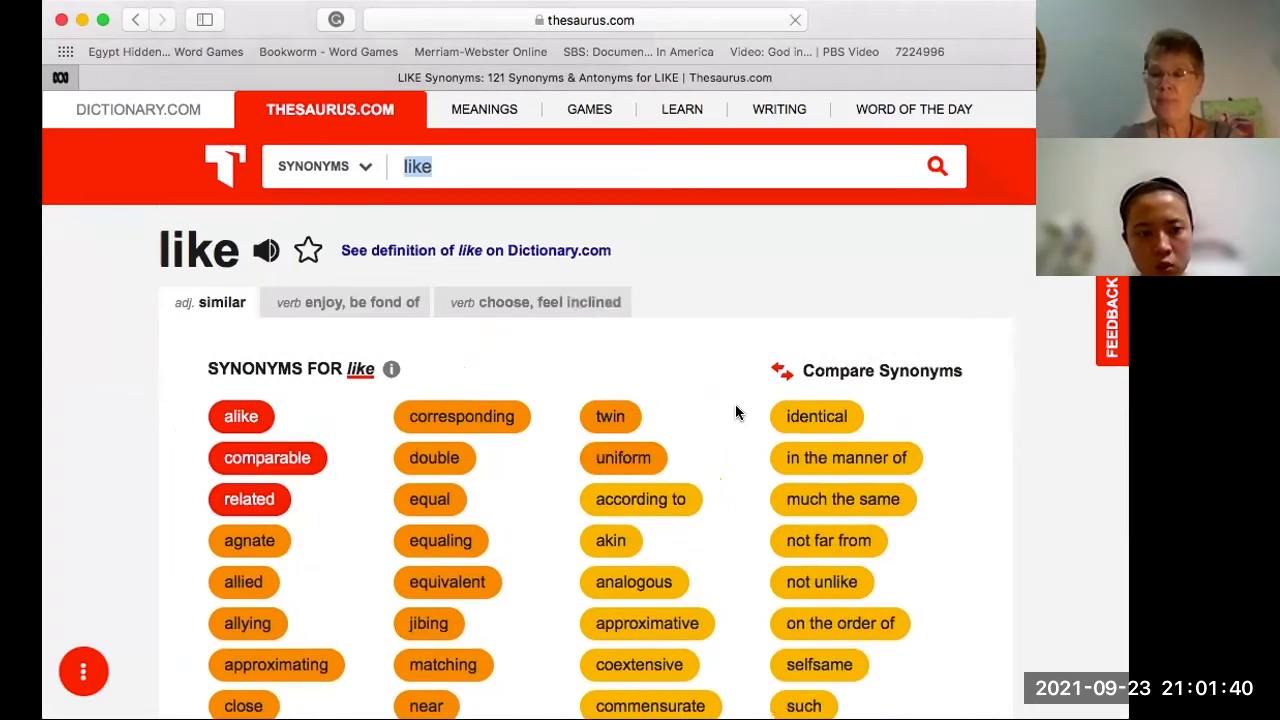
mouse_move(518, 350)
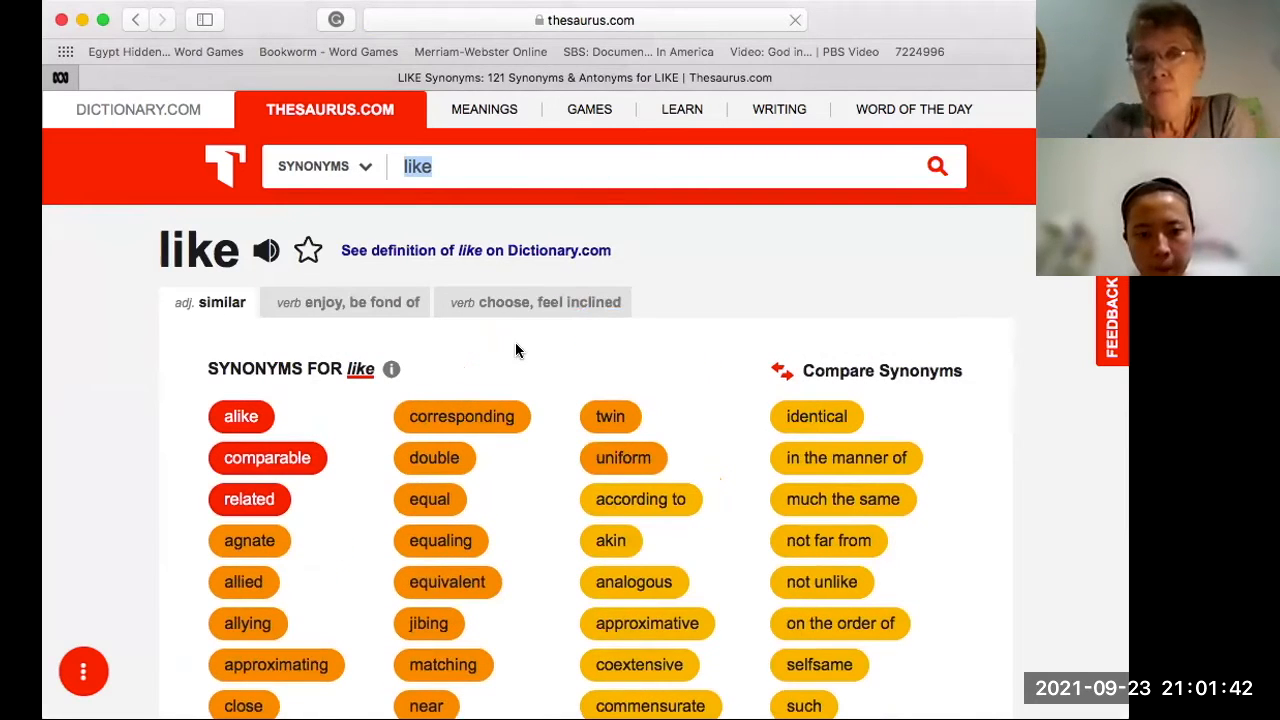
mouse_move(263, 306)
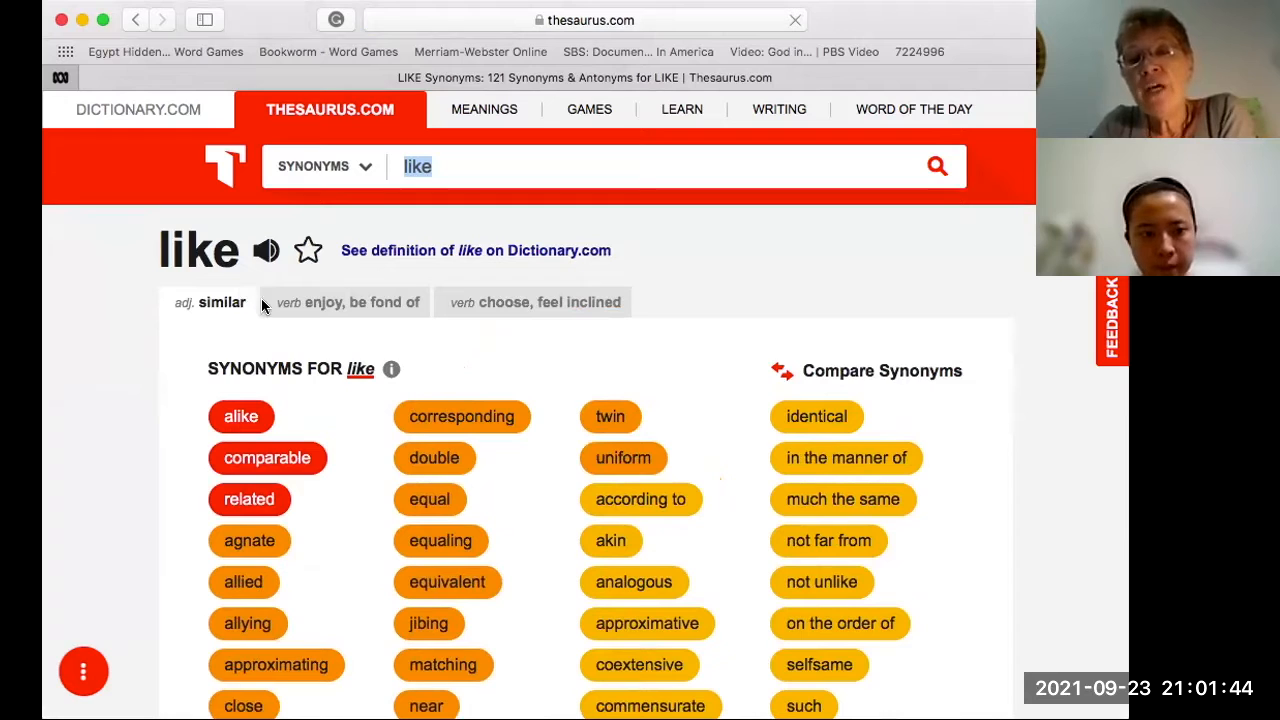
mouse_move(133, 328)
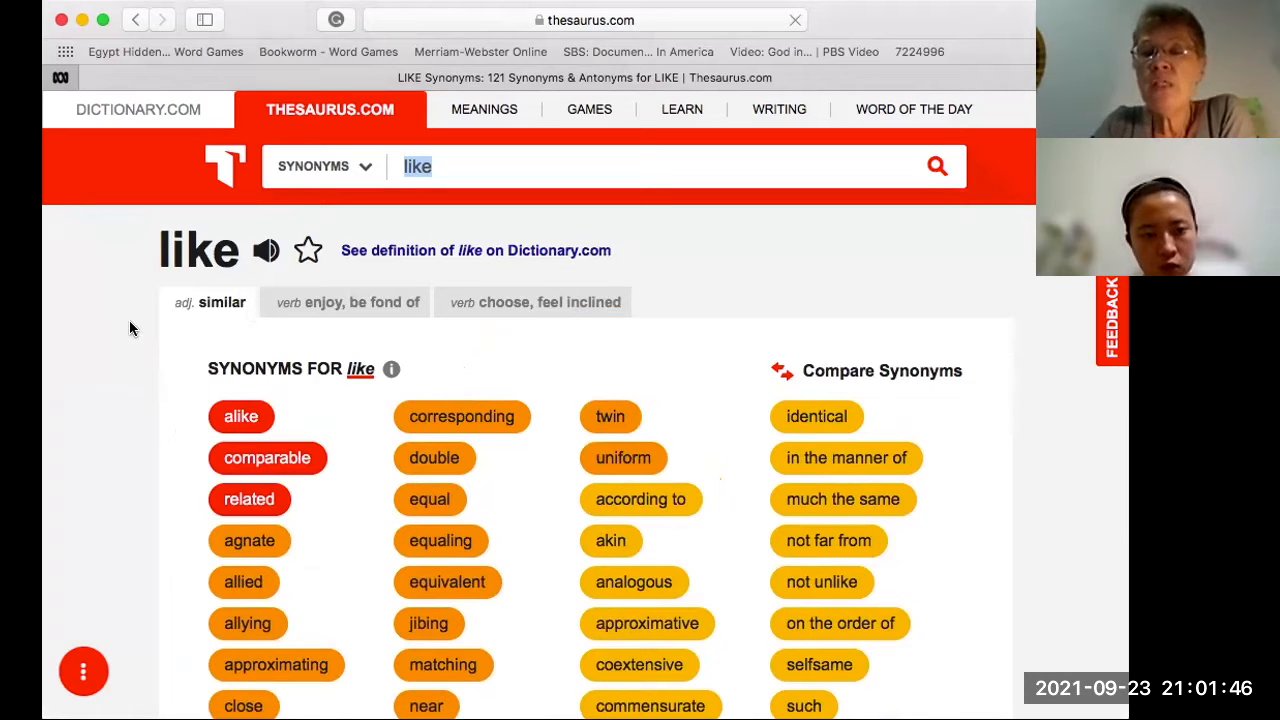
mouse_move(181, 351)
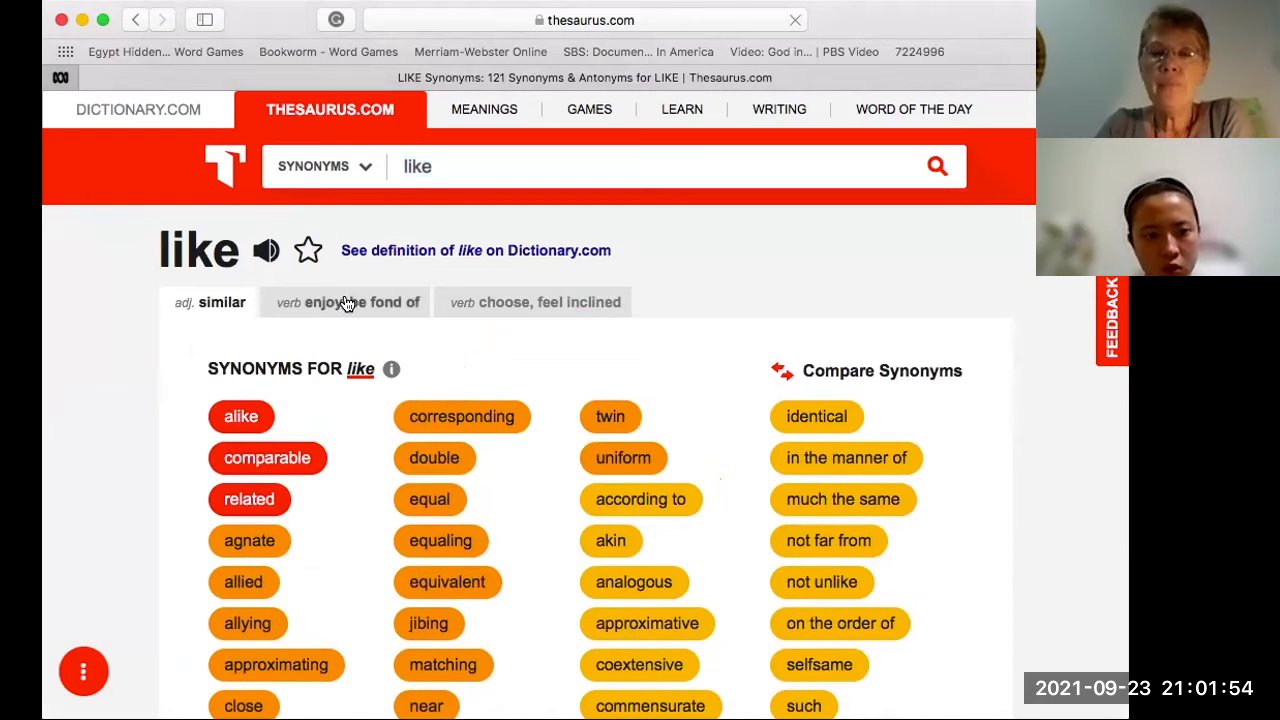
View the 'enjoy, be fond of' sense, then the 'choose, feel inclined' sense of like
click(345, 302)
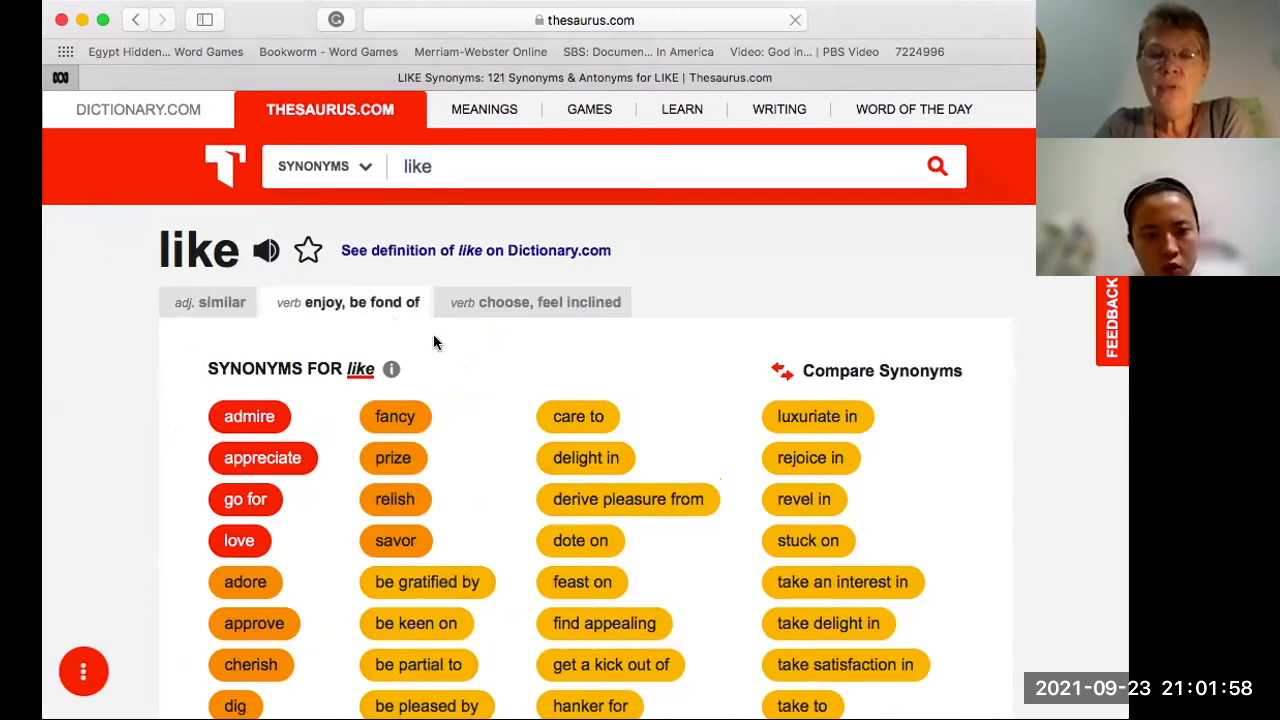
mouse_move(485, 388)
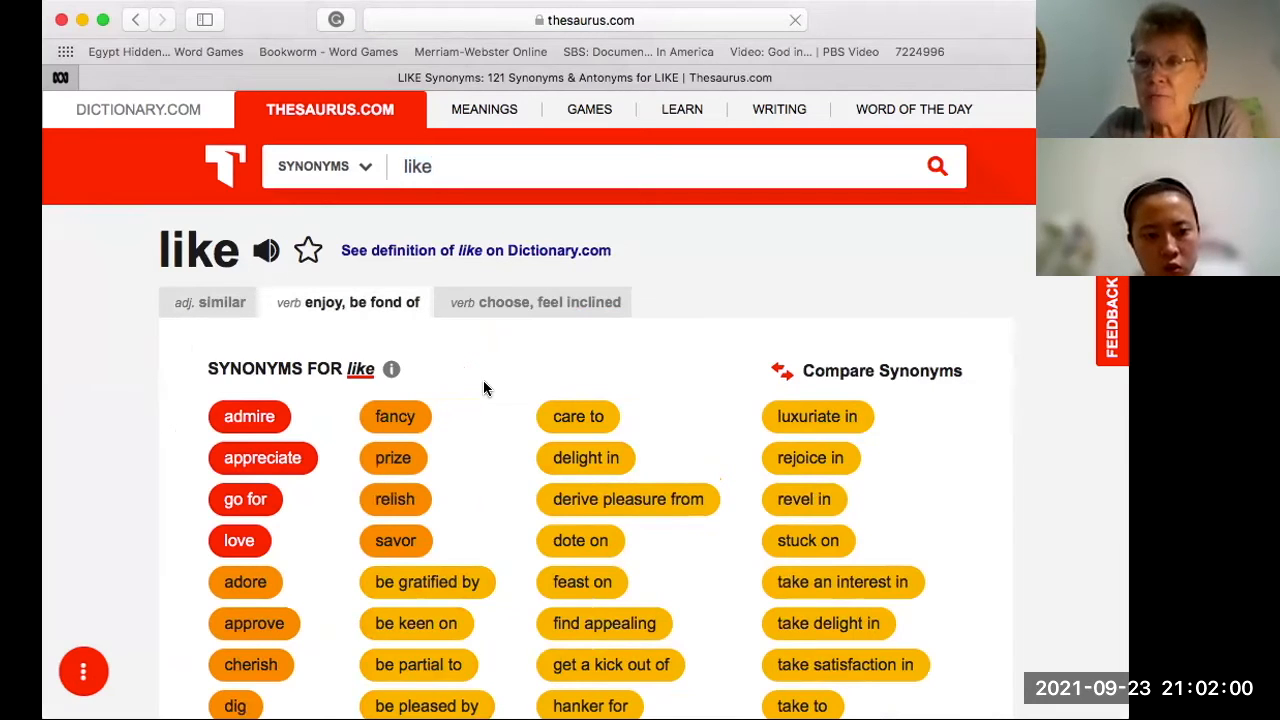
mouse_move(518, 354)
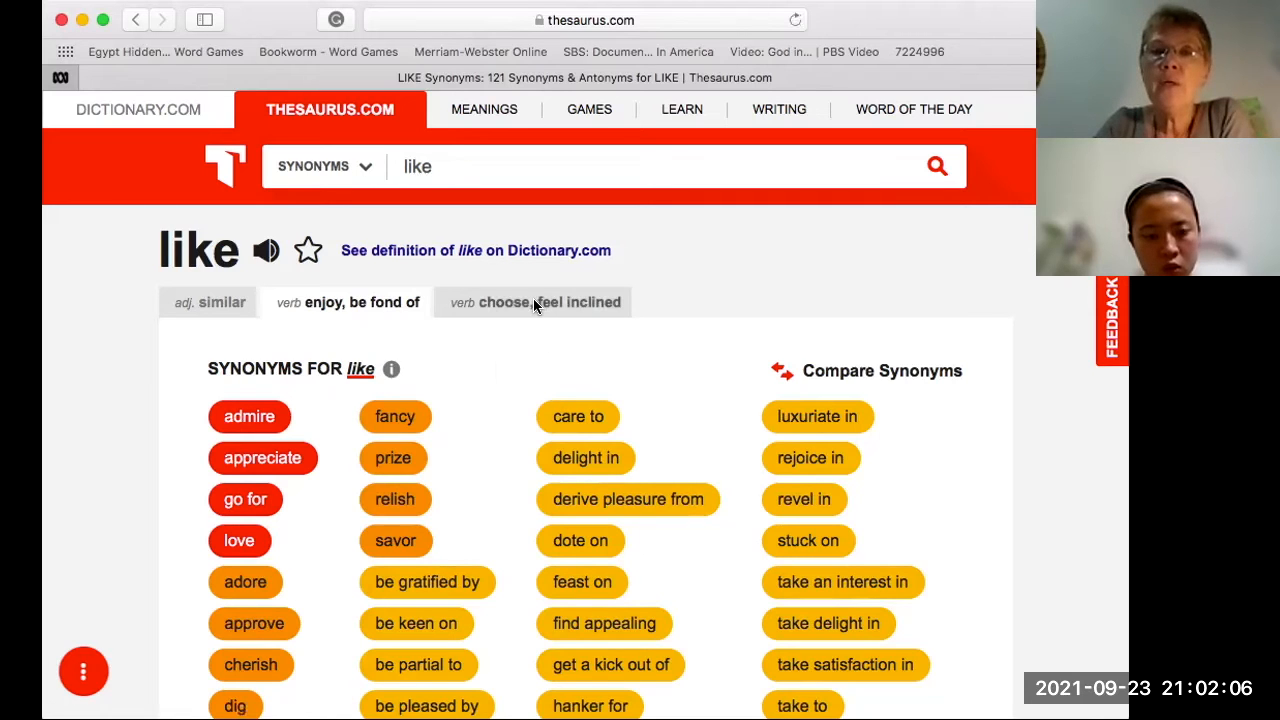
click(533, 302)
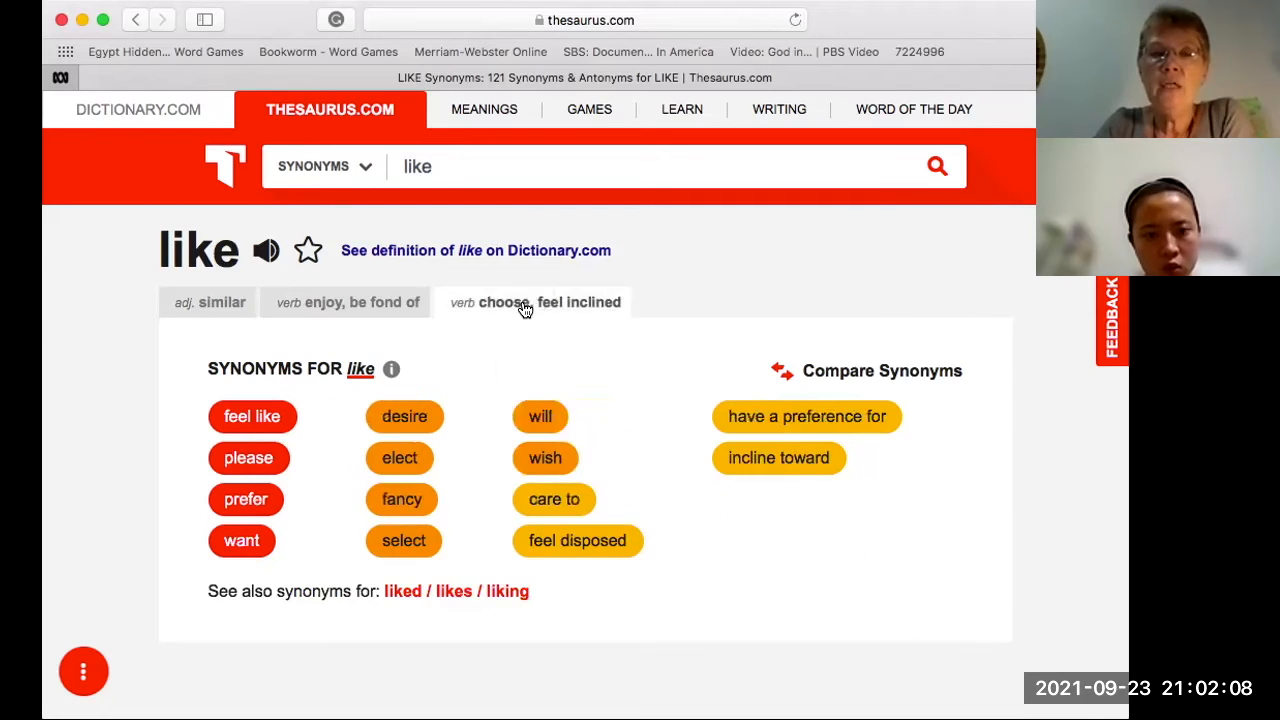
mouse_move(585, 365)
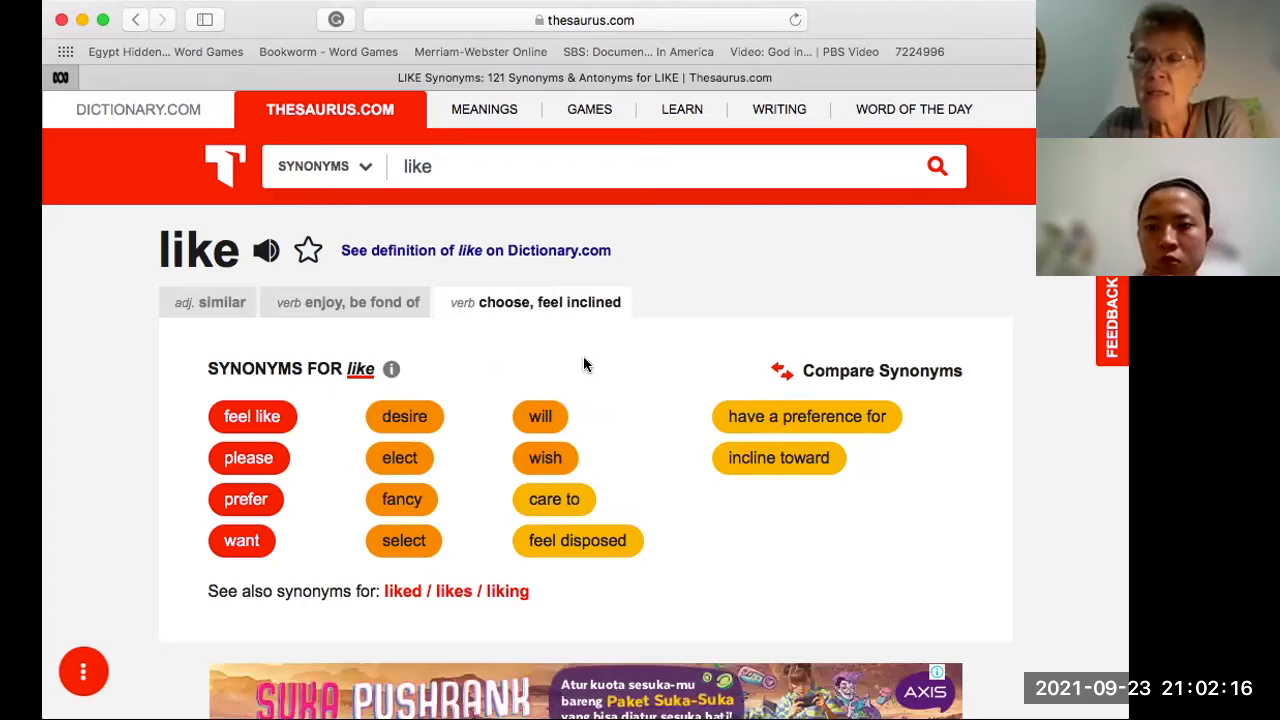
mouse_move(647, 378)
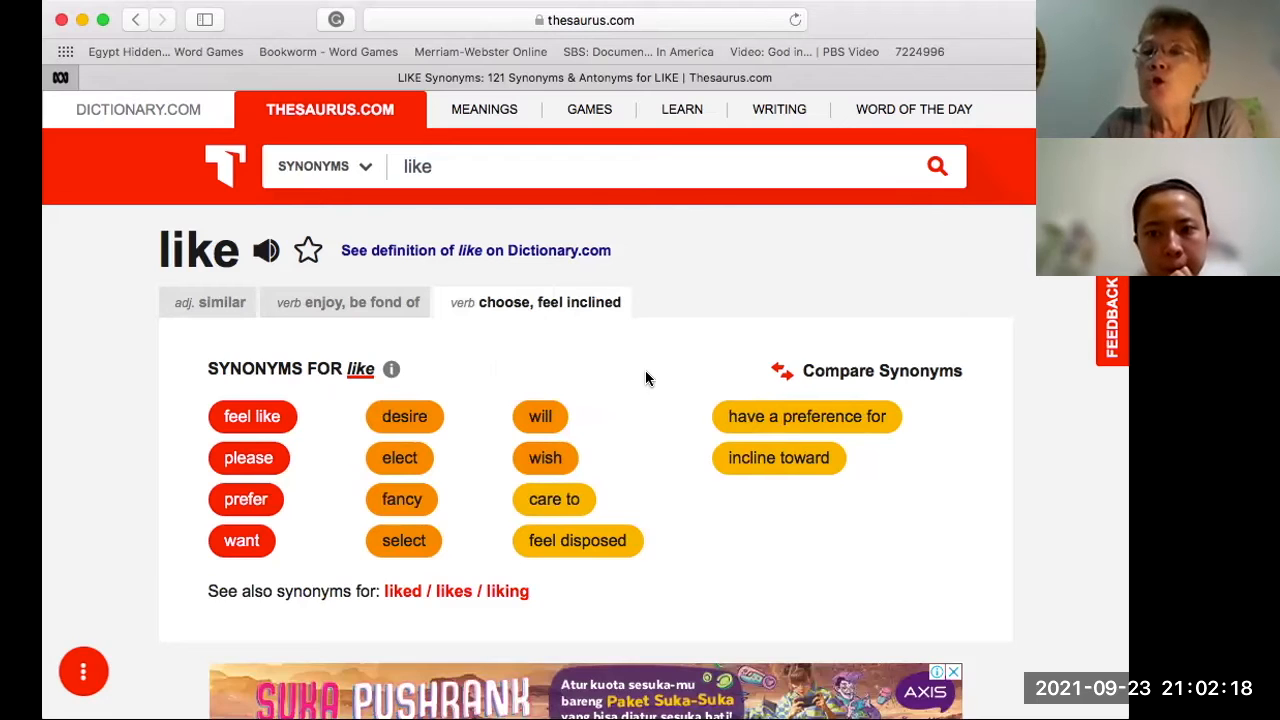
mouse_move(653, 455)
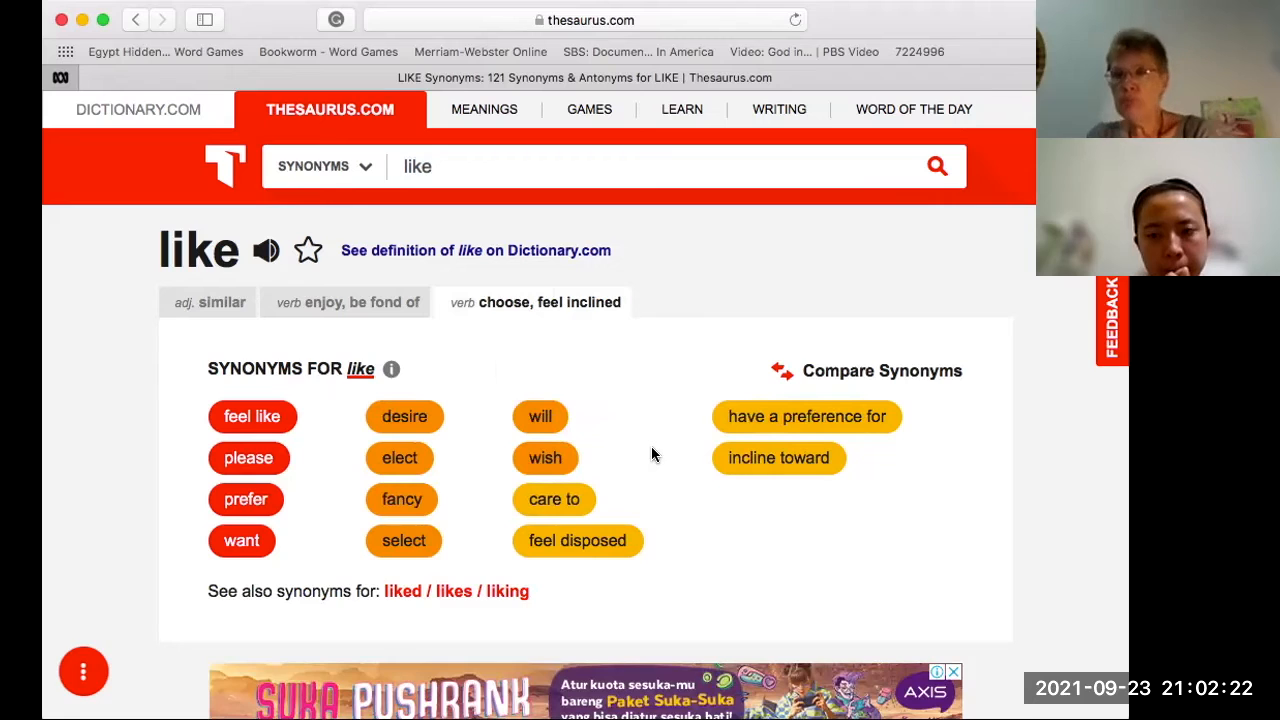
mouse_move(462, 459)
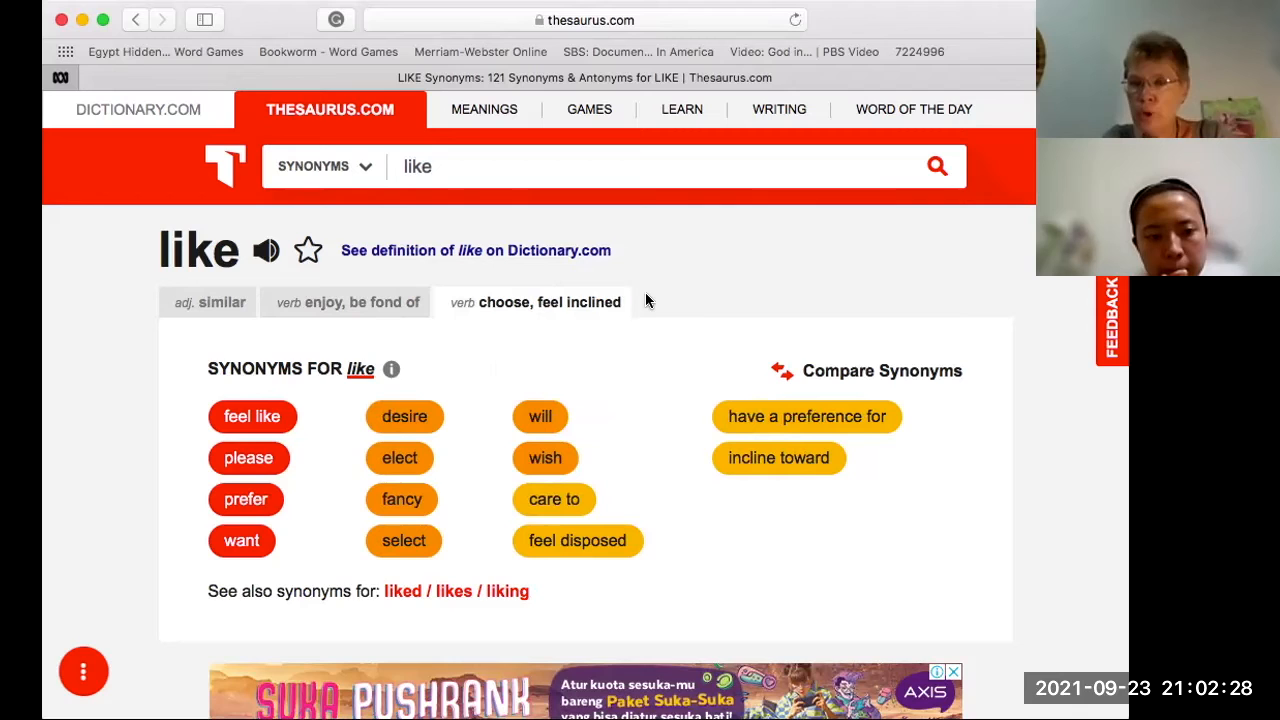
mouse_move(210, 302)
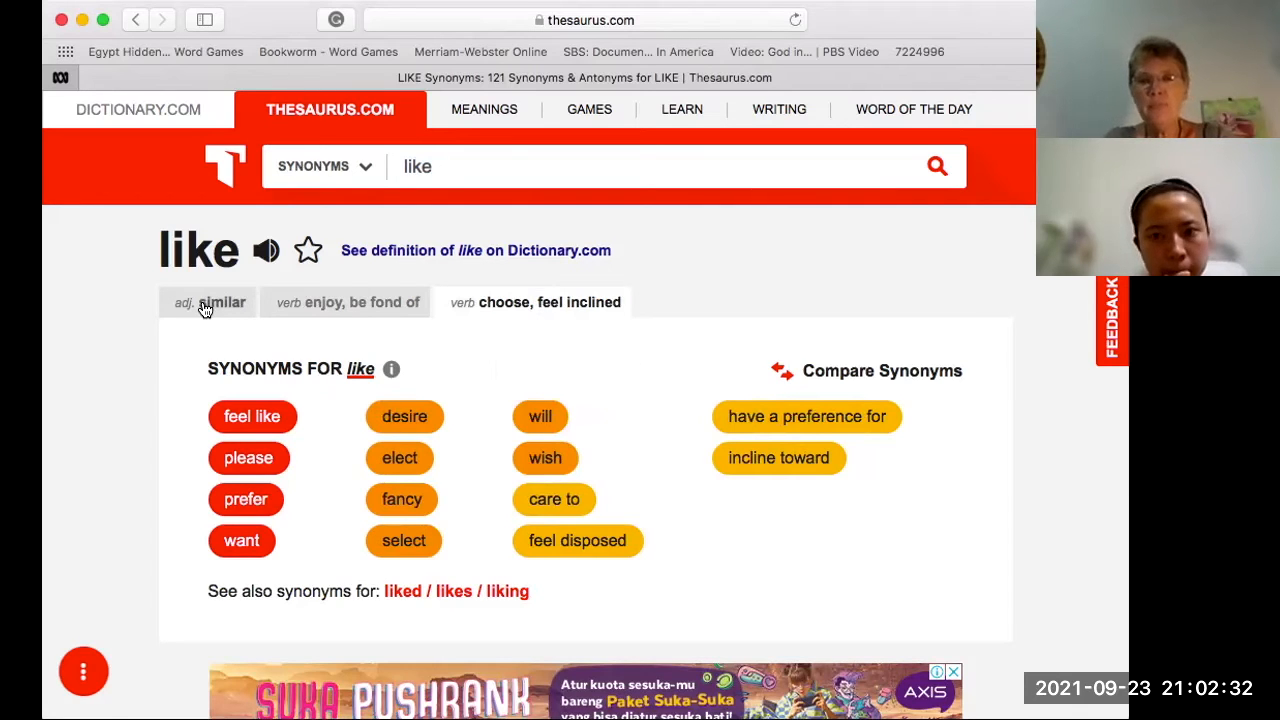
Return to the adjective 'similar' sense of like and review its synonym chips
click(209, 302)
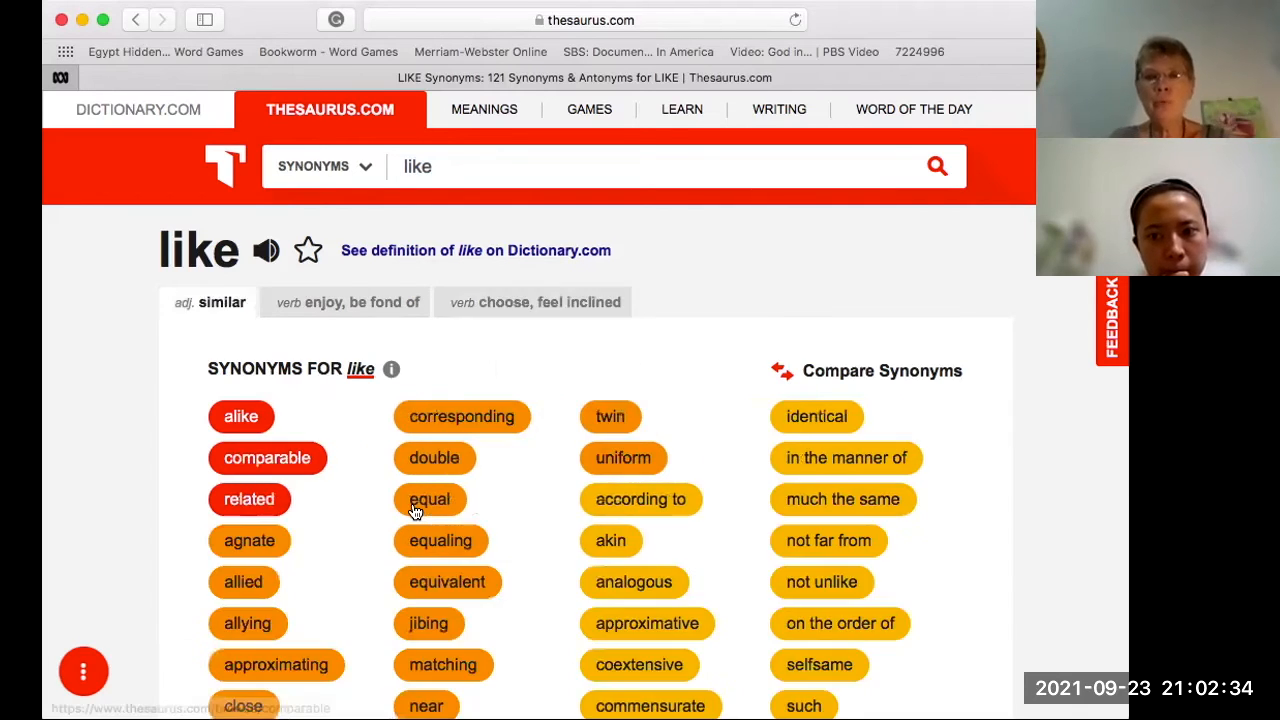
scroll(down, 3)
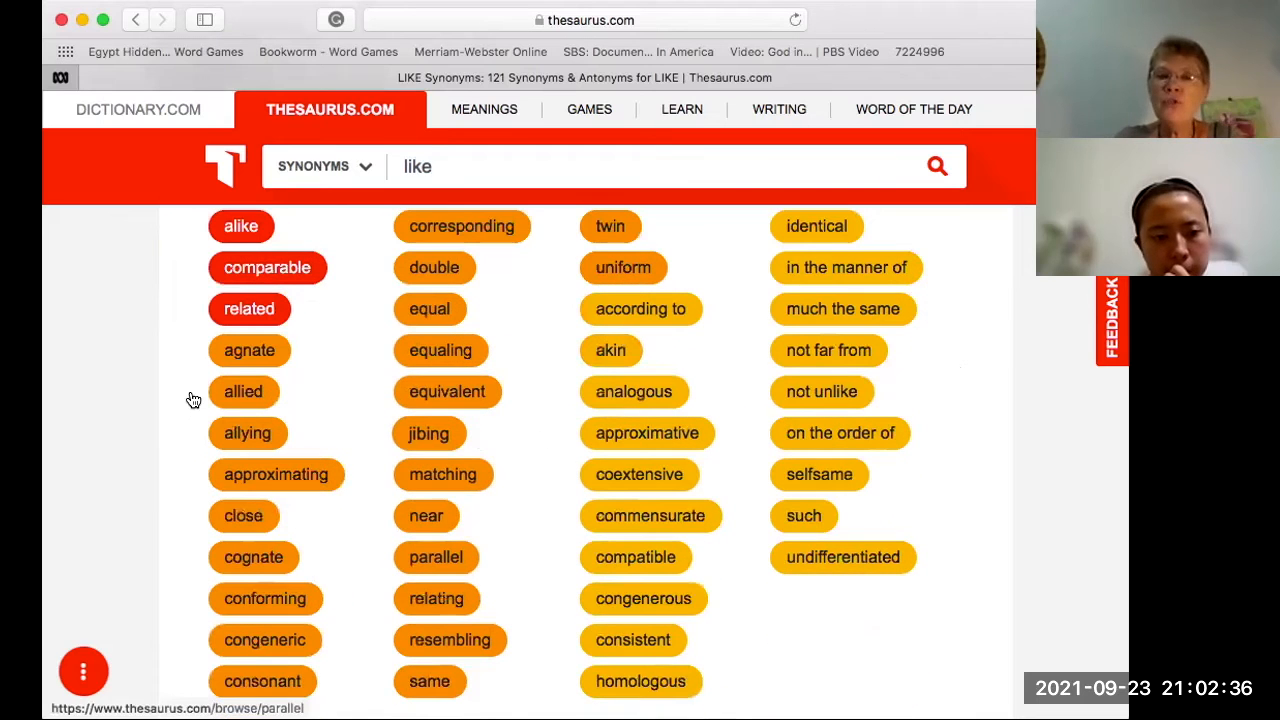
mouse_move(632, 640)
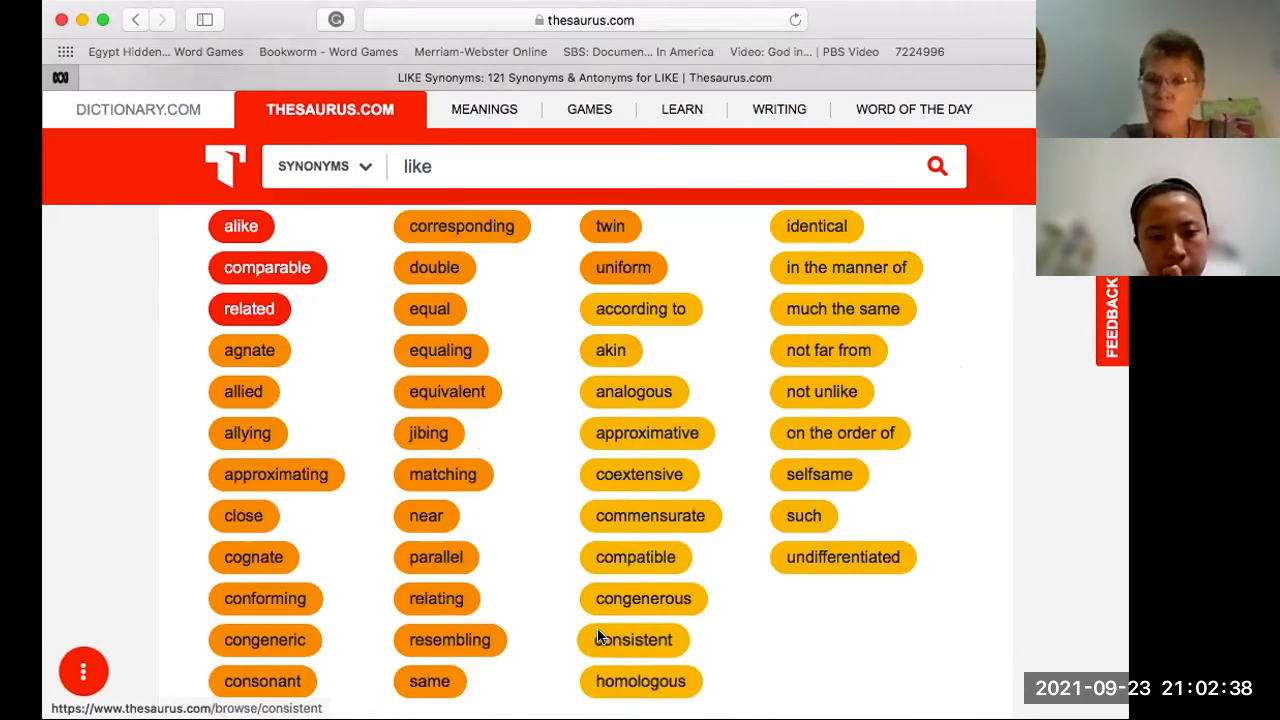
scroll(up, 3)
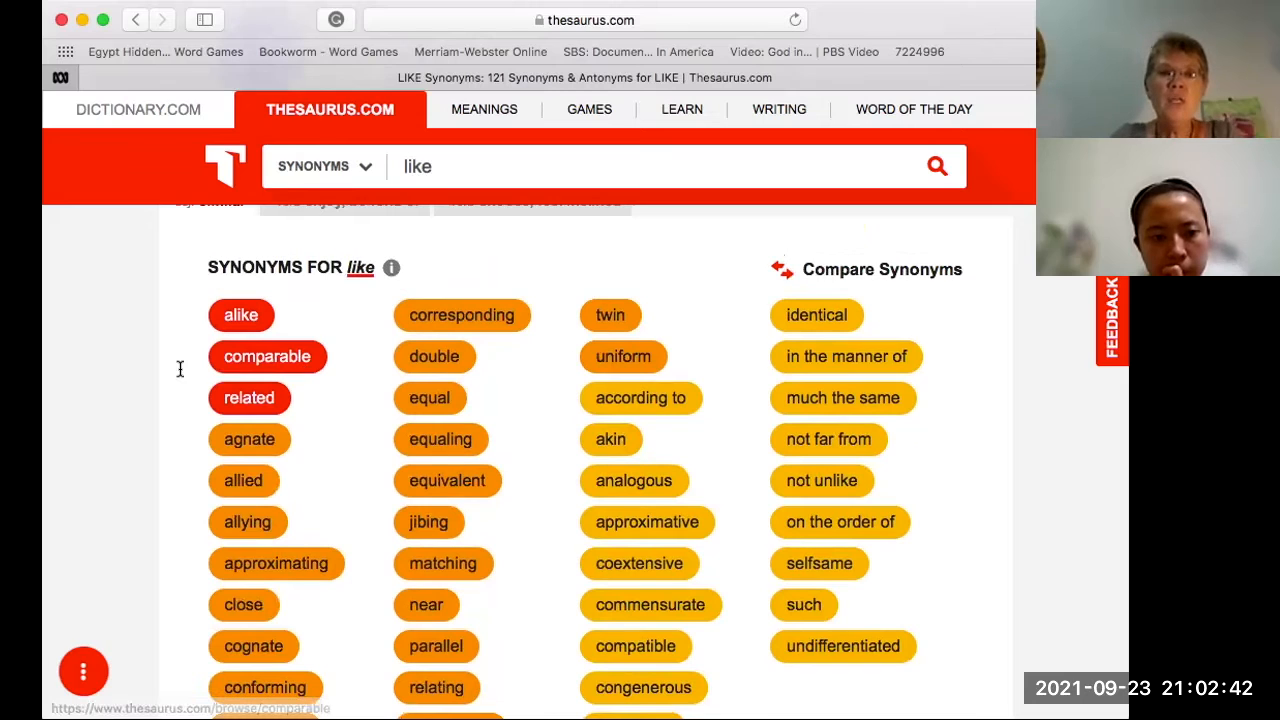
mouse_move(372, 354)
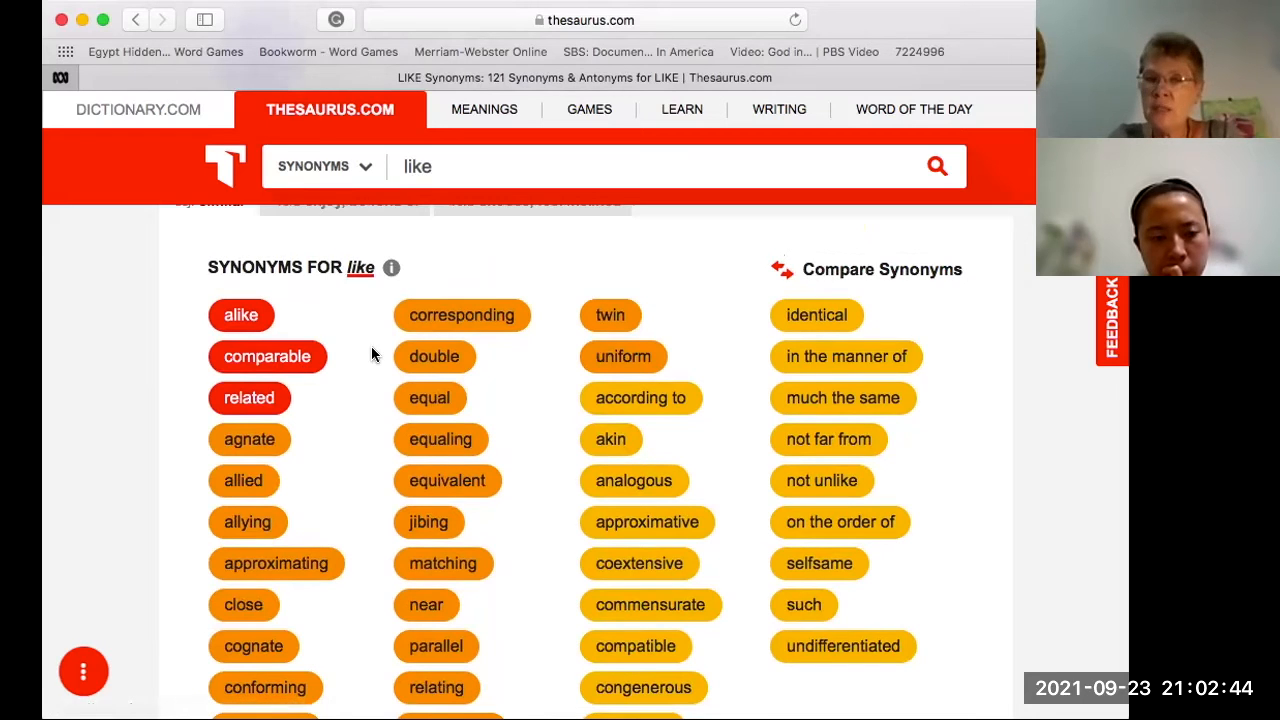
mouse_move(249, 439)
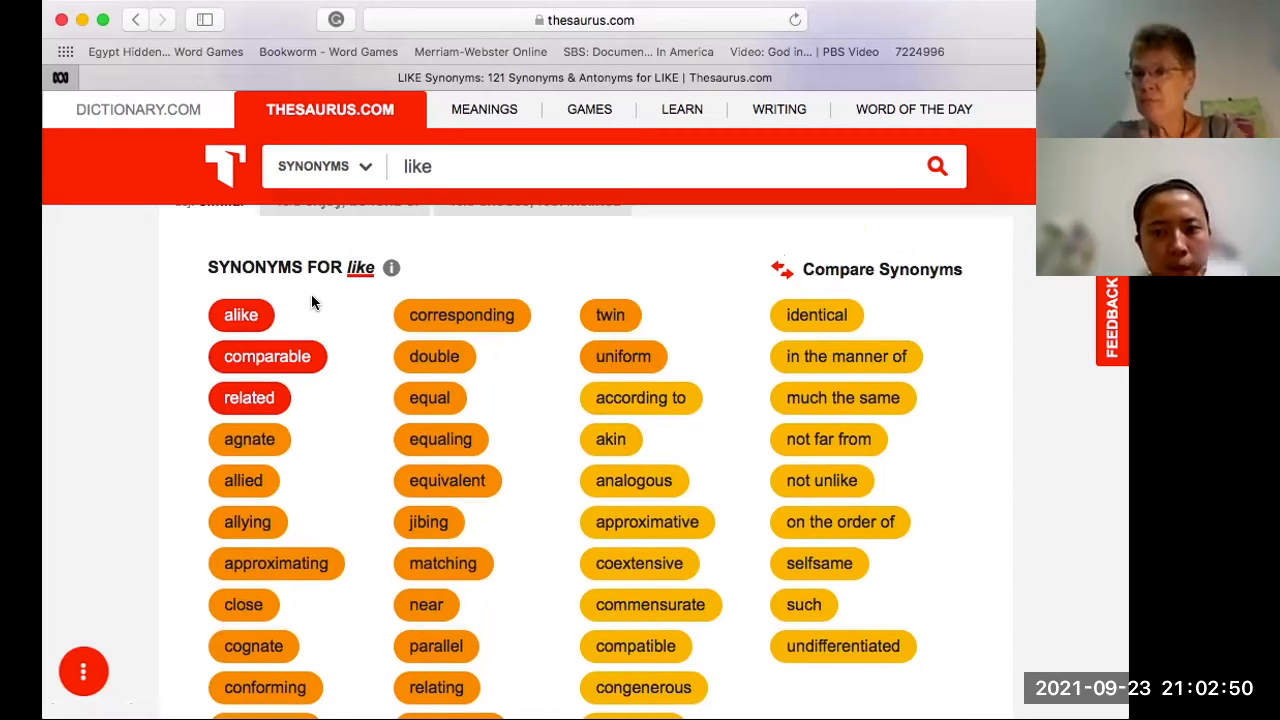
mouse_move(321, 417)
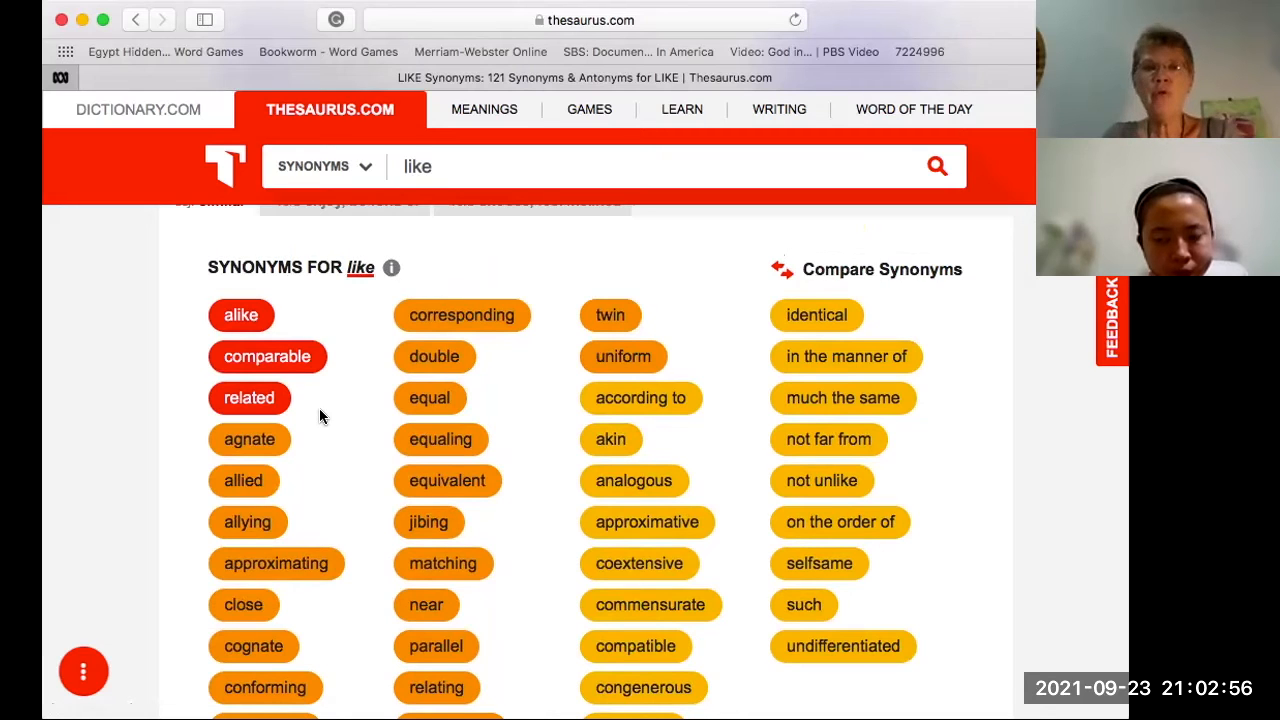
scroll(up, 3)
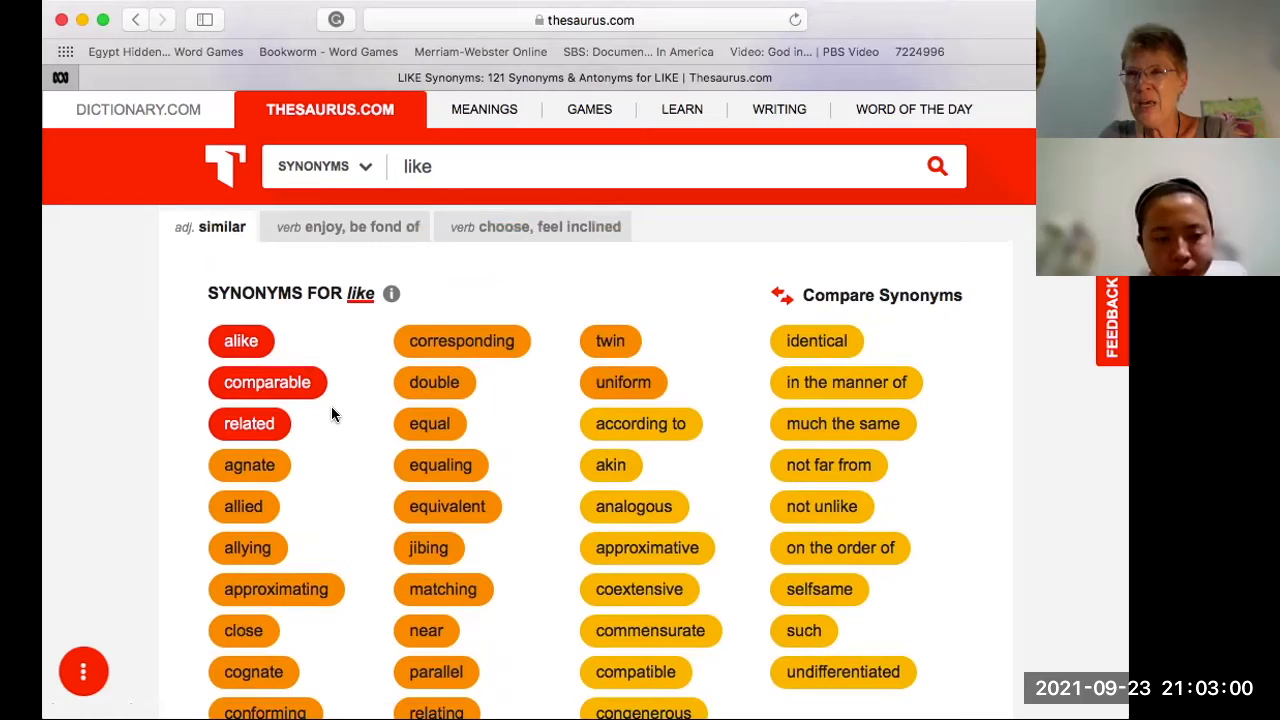
mouse_move(203, 313)
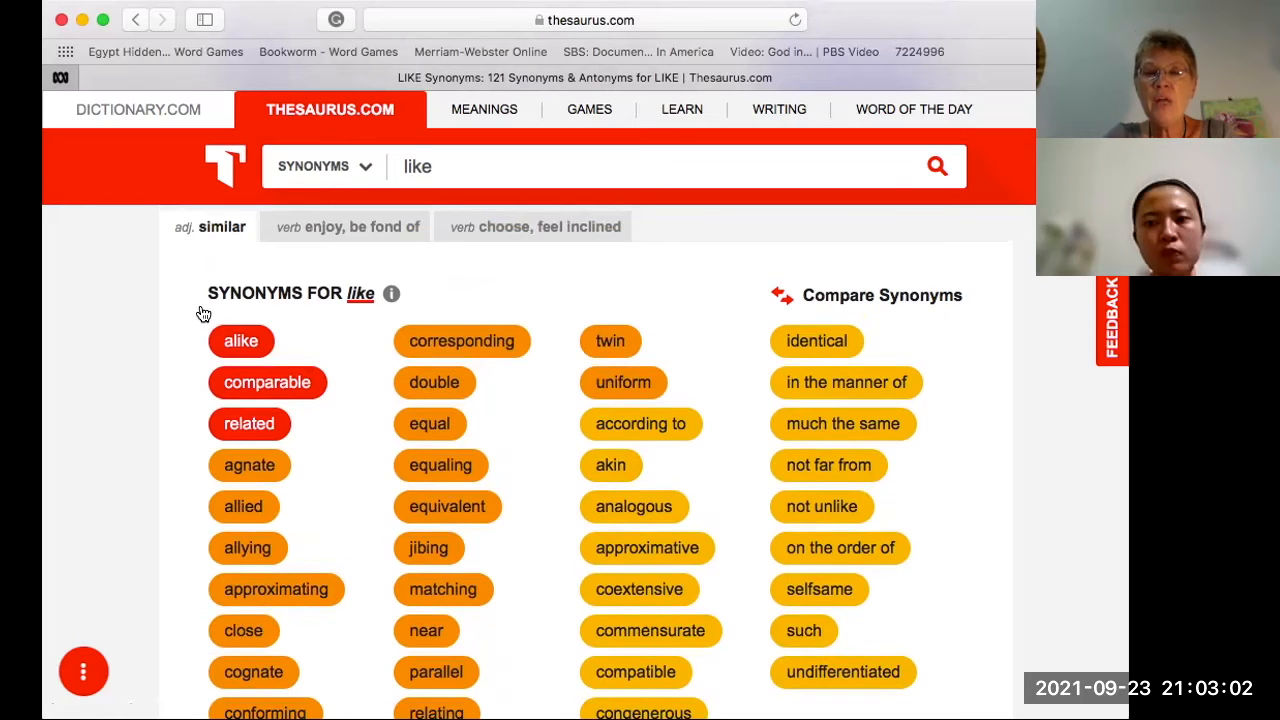
mouse_move(335, 420)
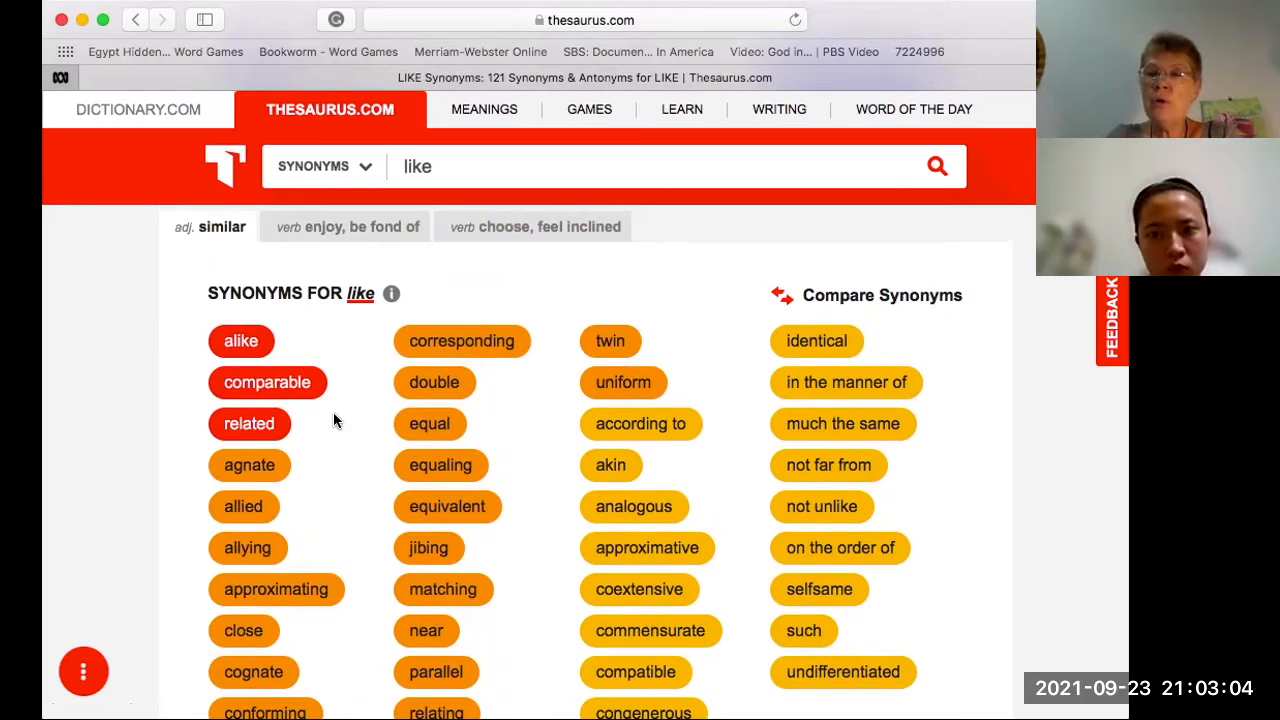
mouse_move(350, 316)
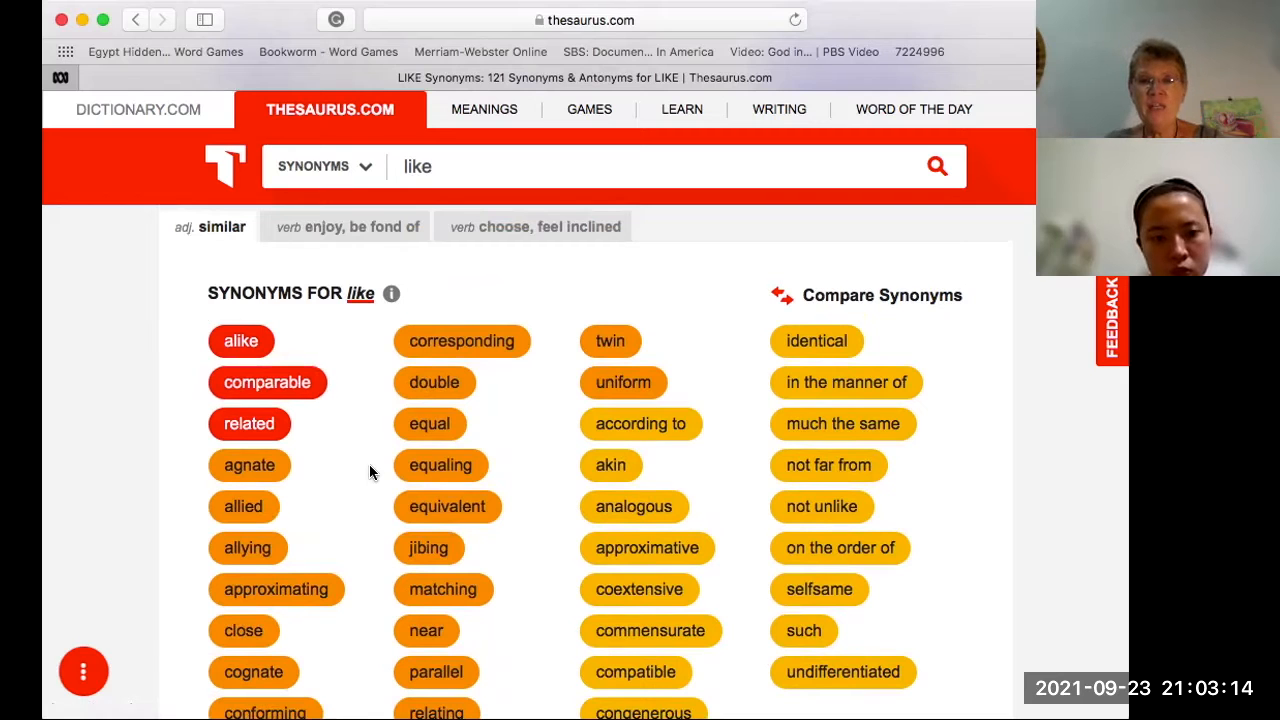
scroll(down, 3)
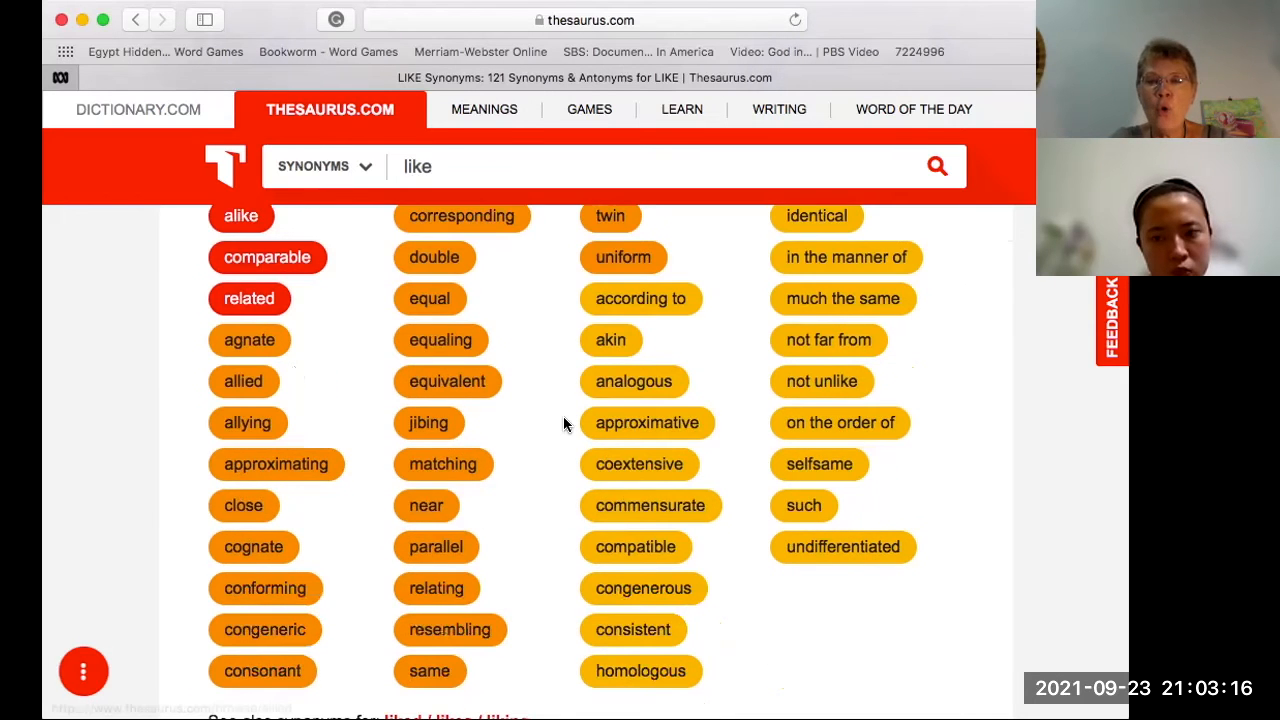
scroll(up, 3)
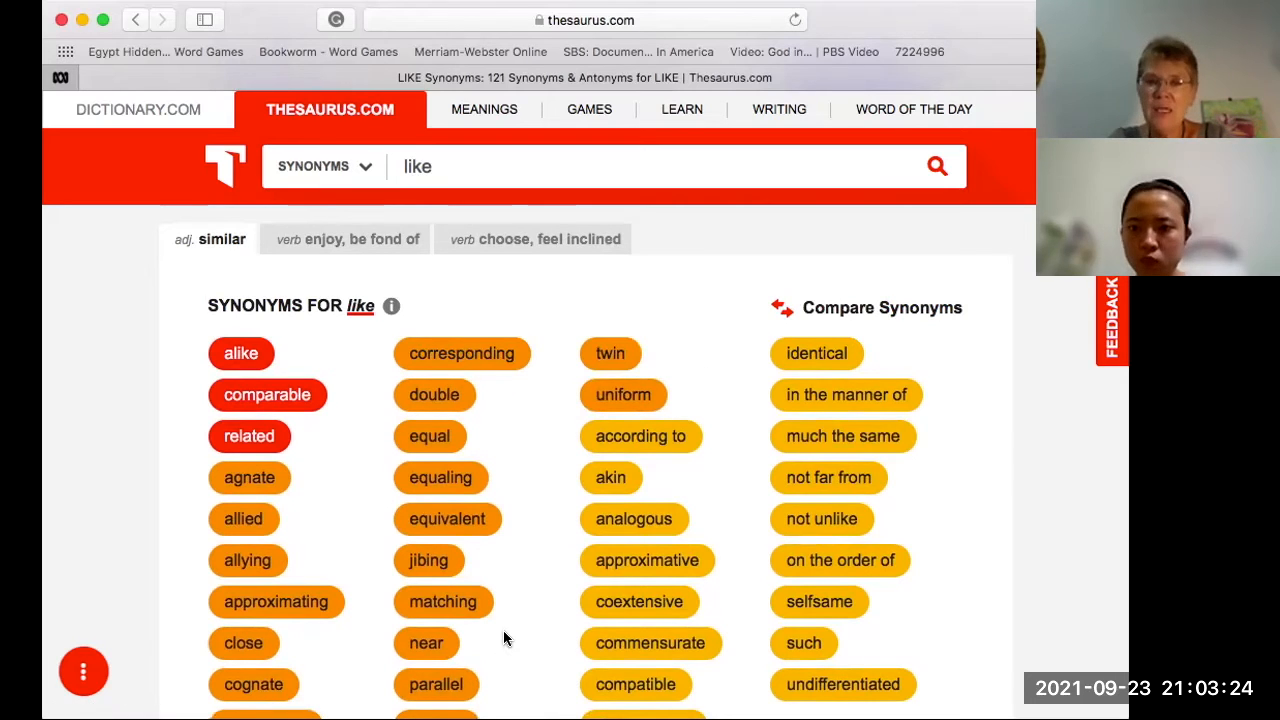
scroll(down, 3)
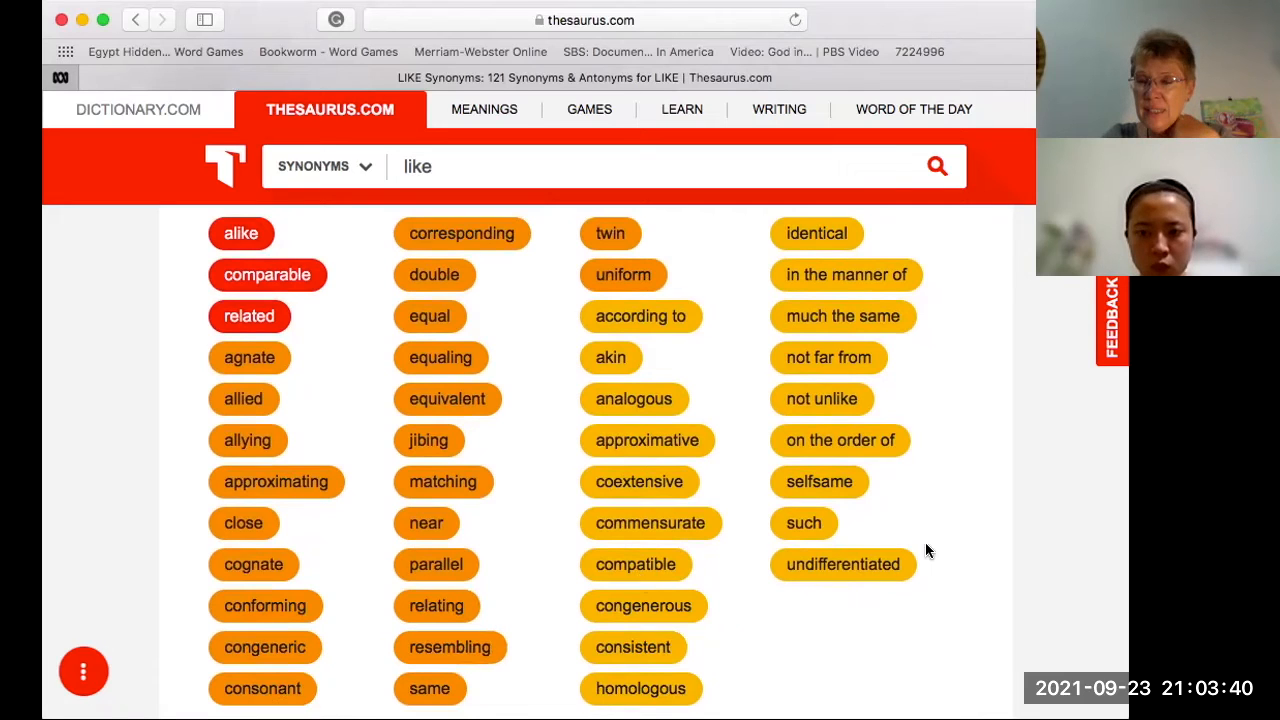
mouse_move(863, 644)
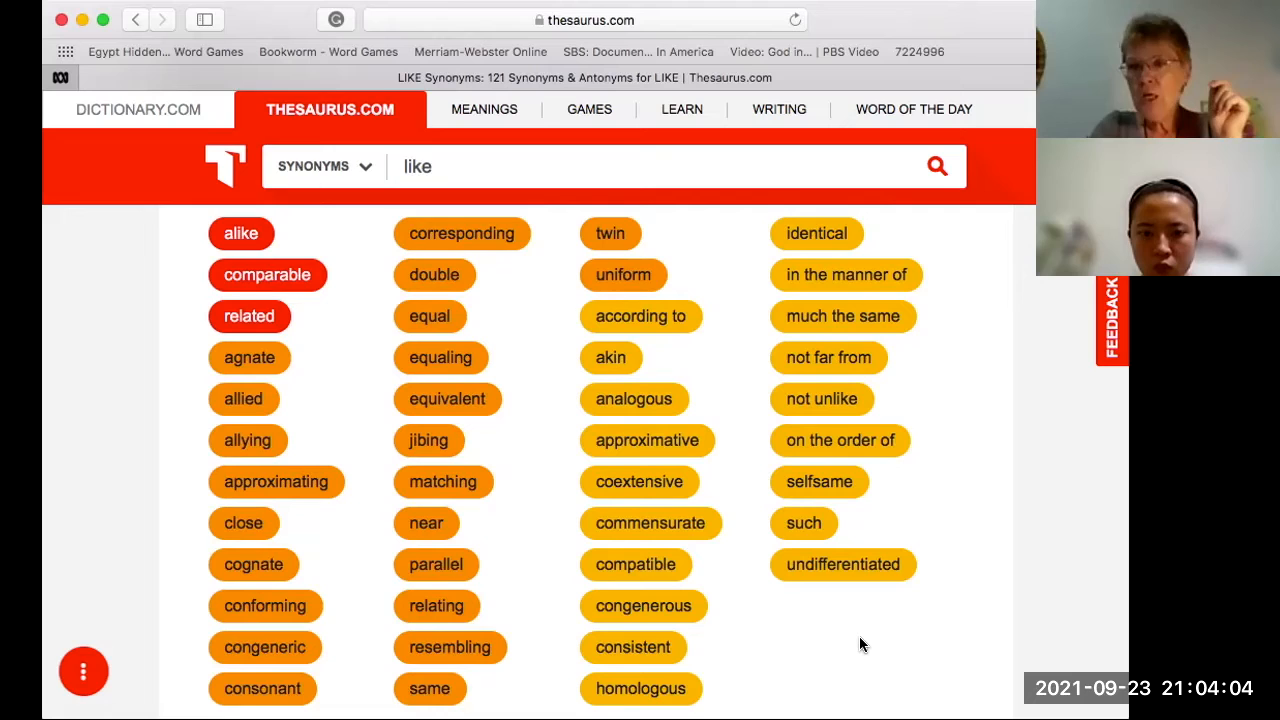
mouse_move(843, 564)
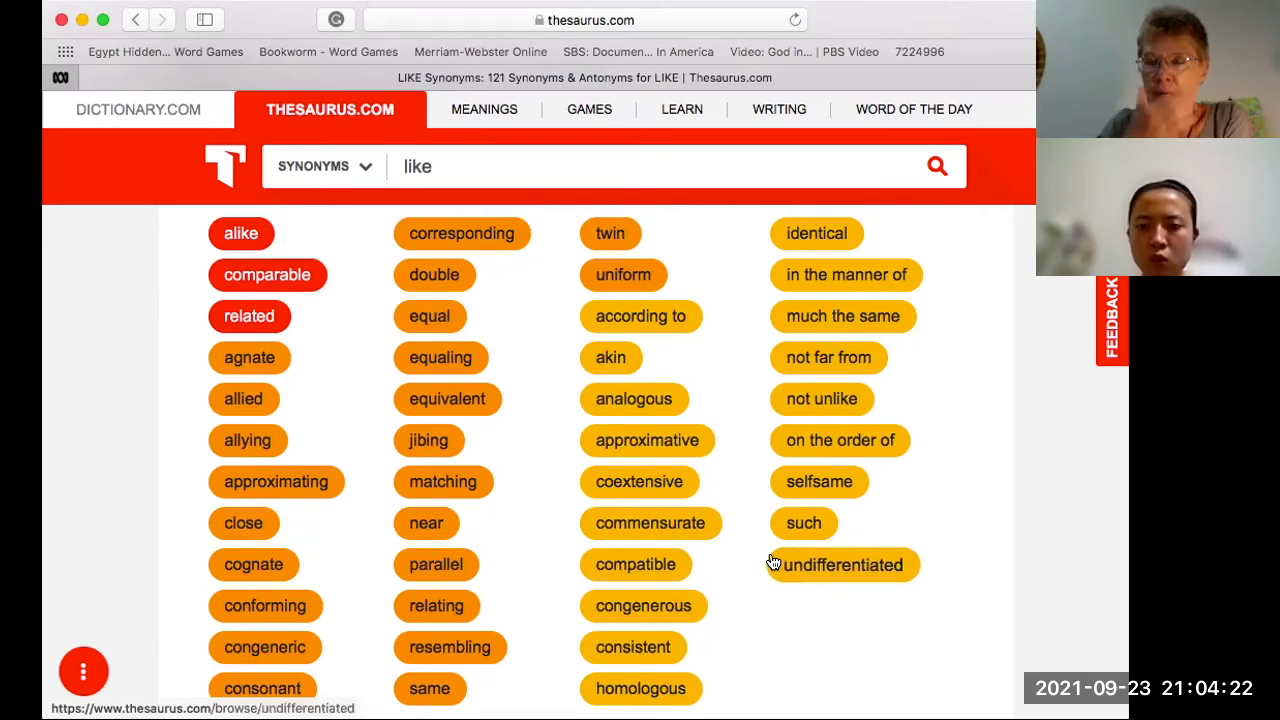
mouse_move(531, 600)
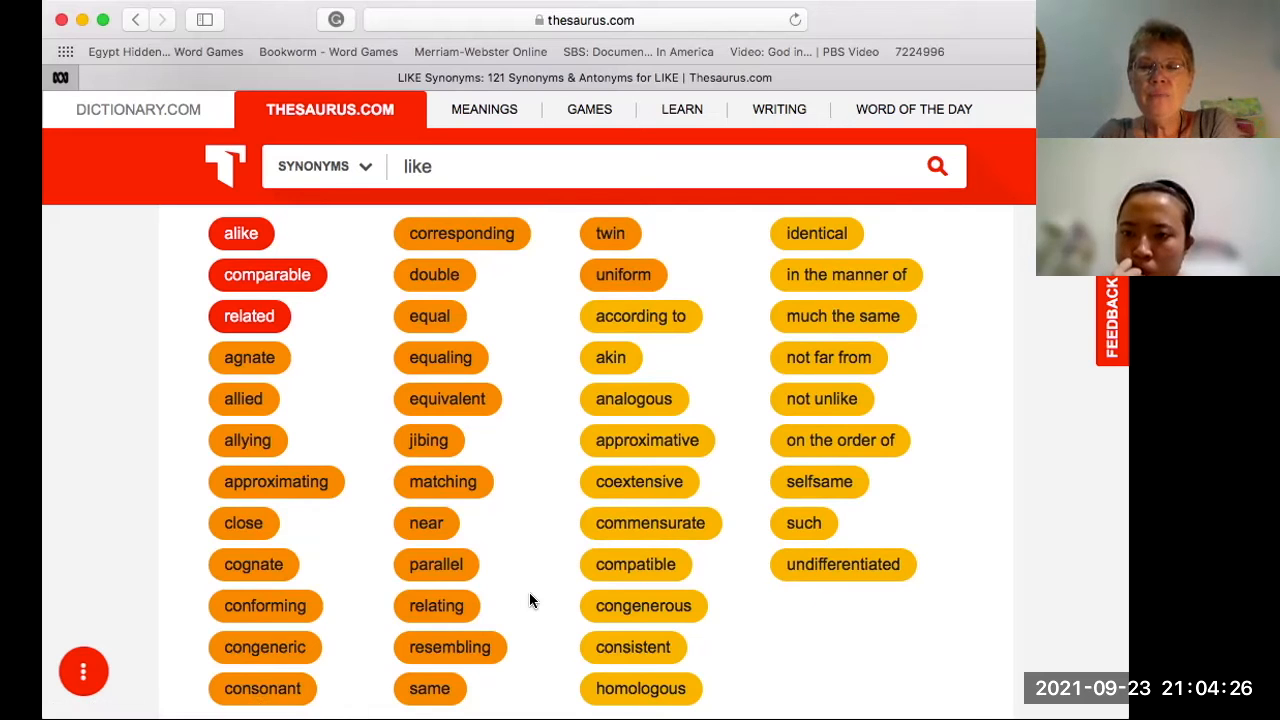
scroll(up, 3)
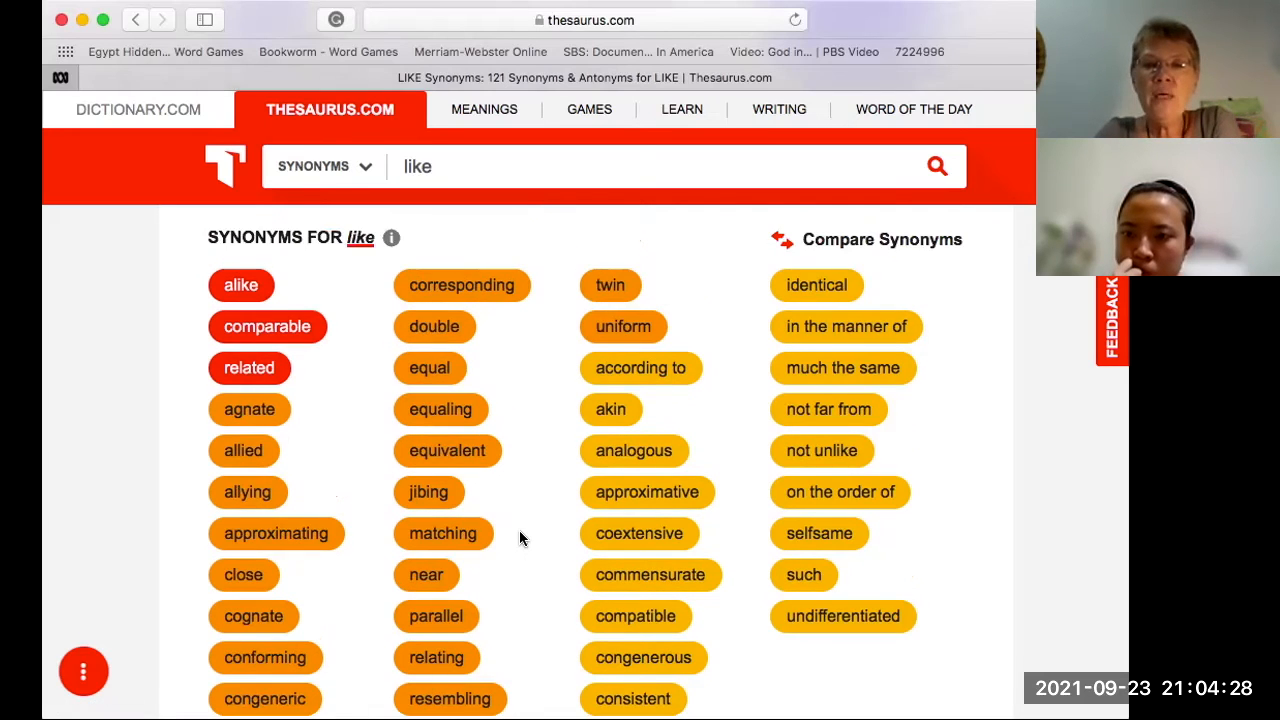
scroll(down, 3)
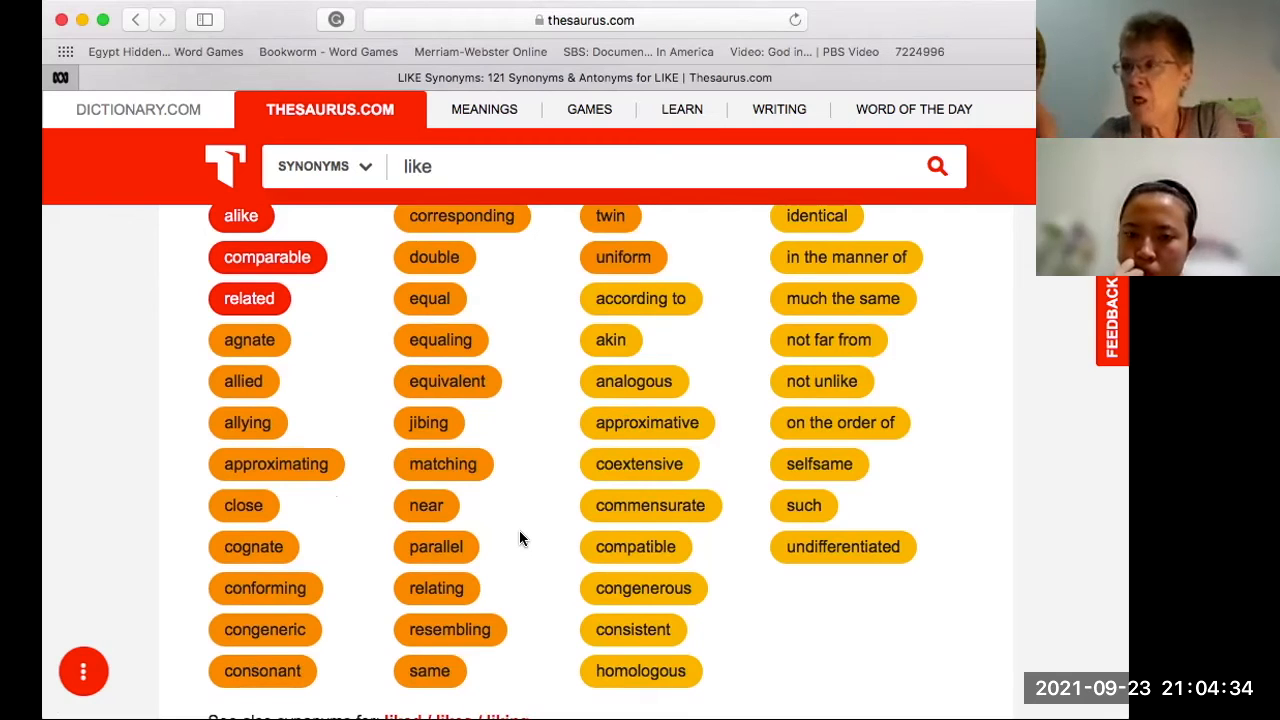
mouse_move(265, 585)
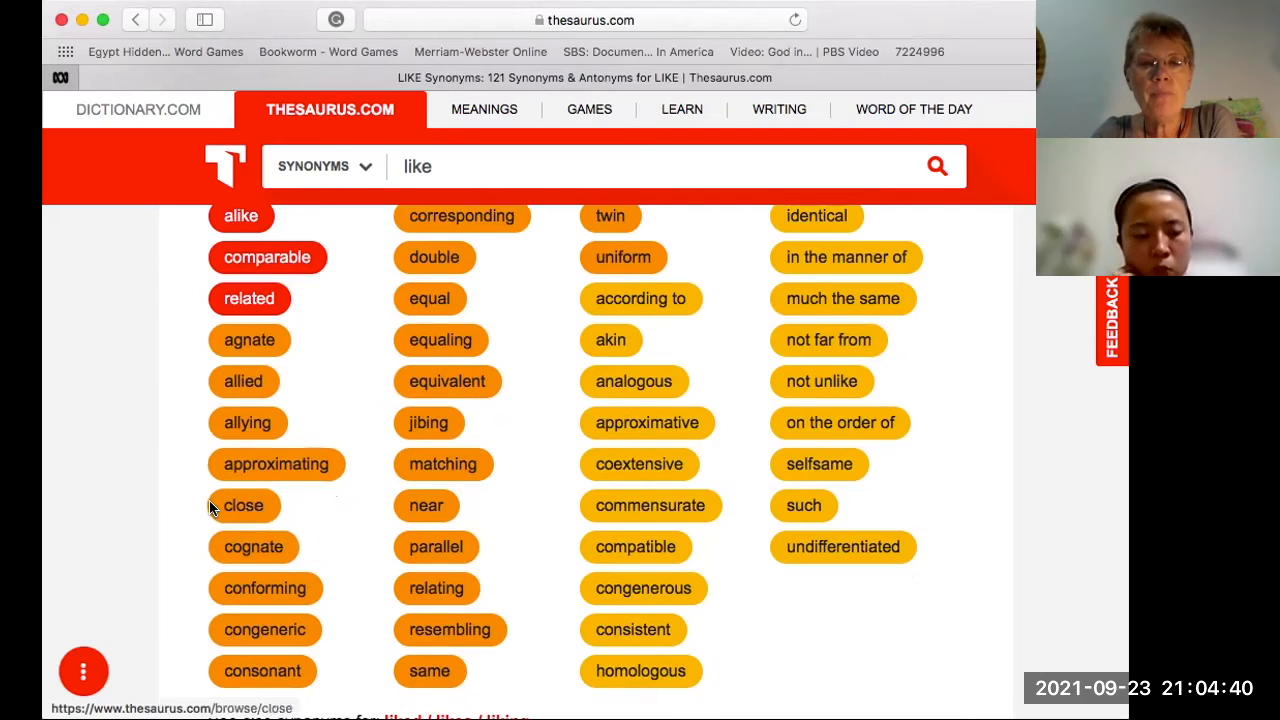
mouse_move(315, 328)
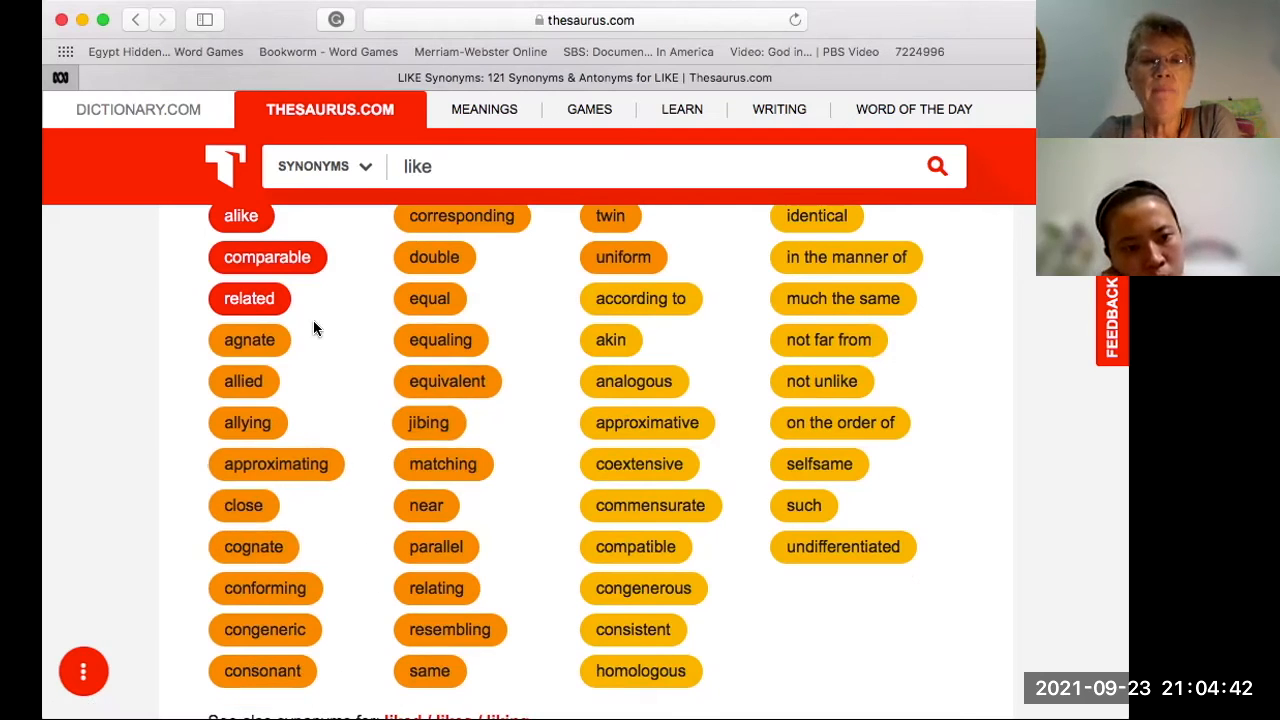
scroll(up, 3)
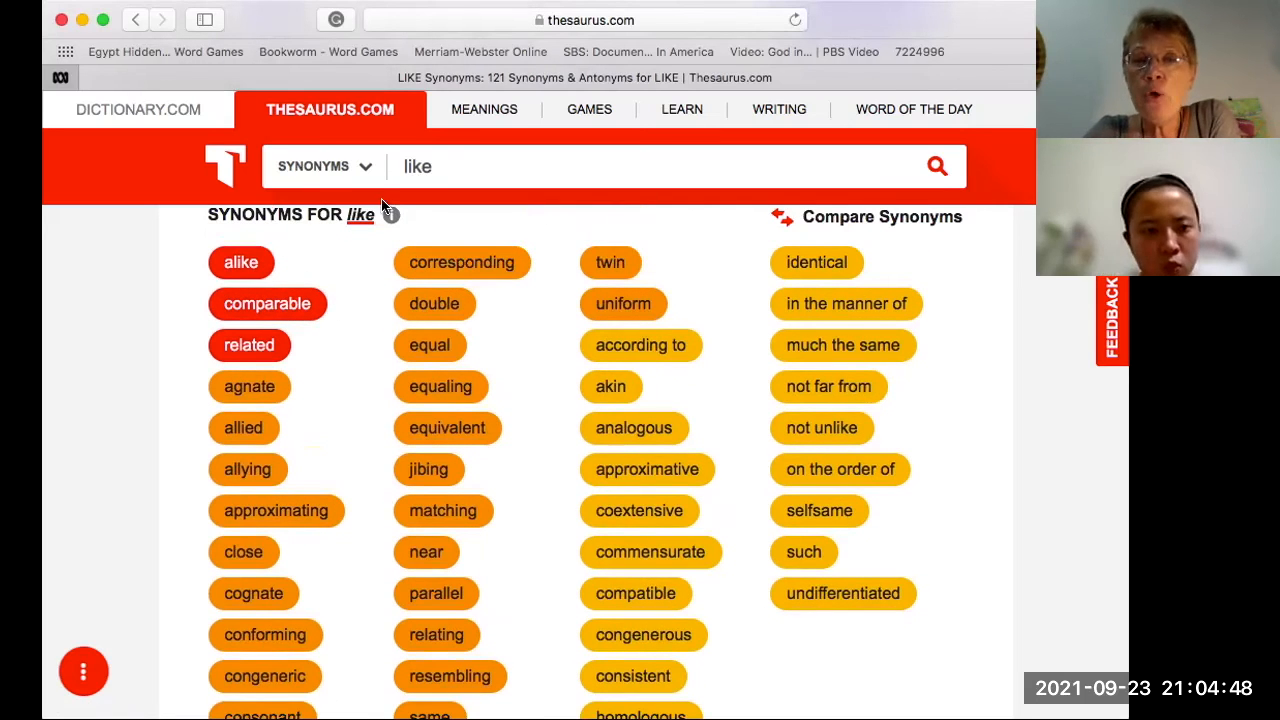
mouse_move(350, 253)
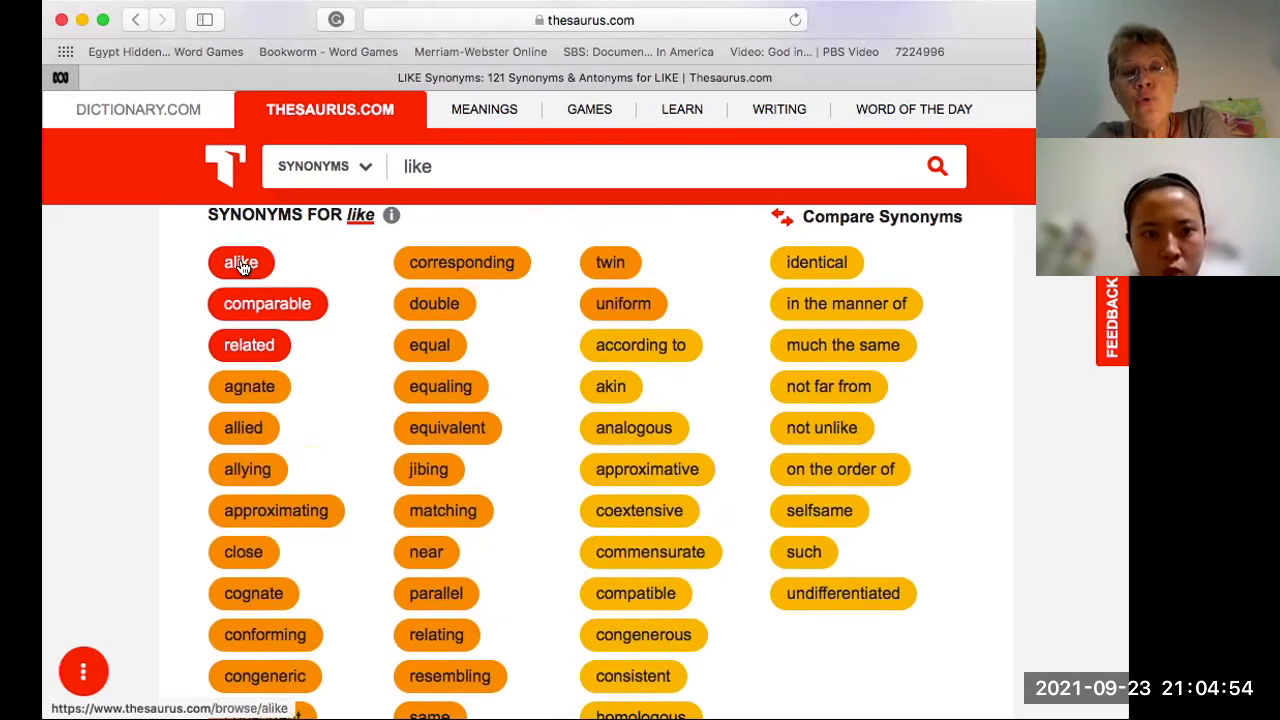
mouse_move(180, 260)
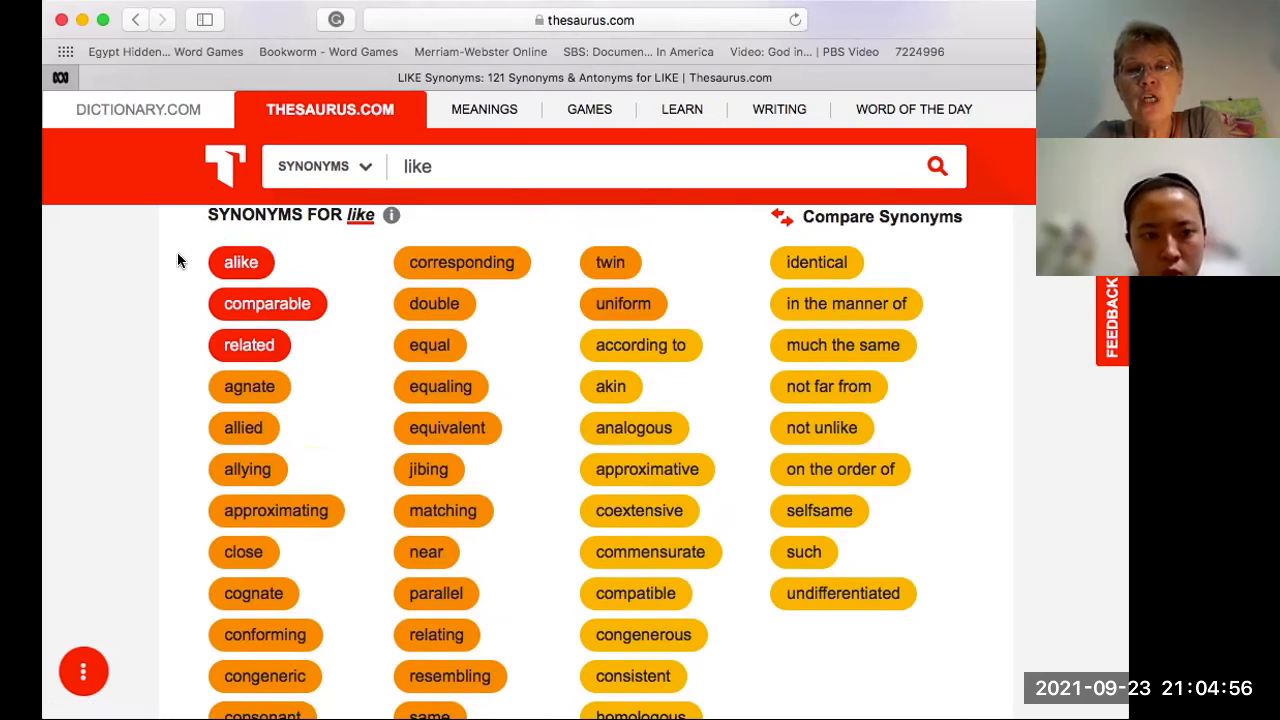
mouse_move(350, 400)
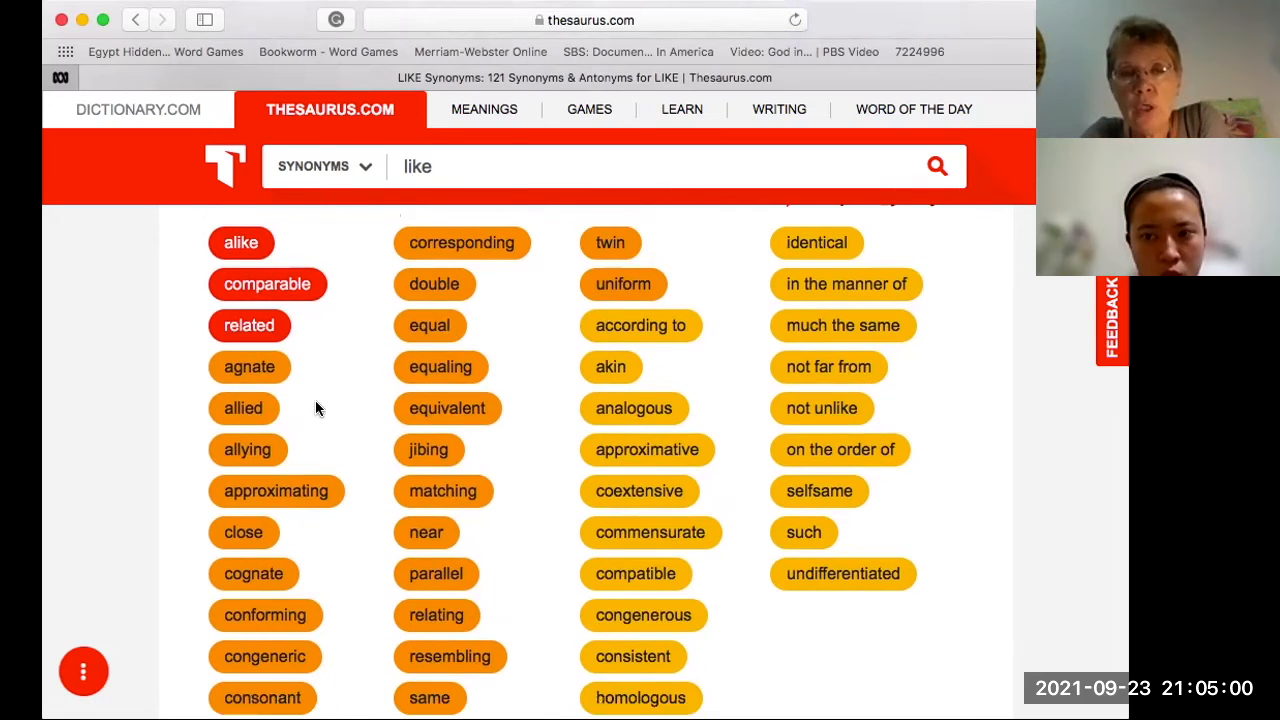
mouse_move(322, 450)
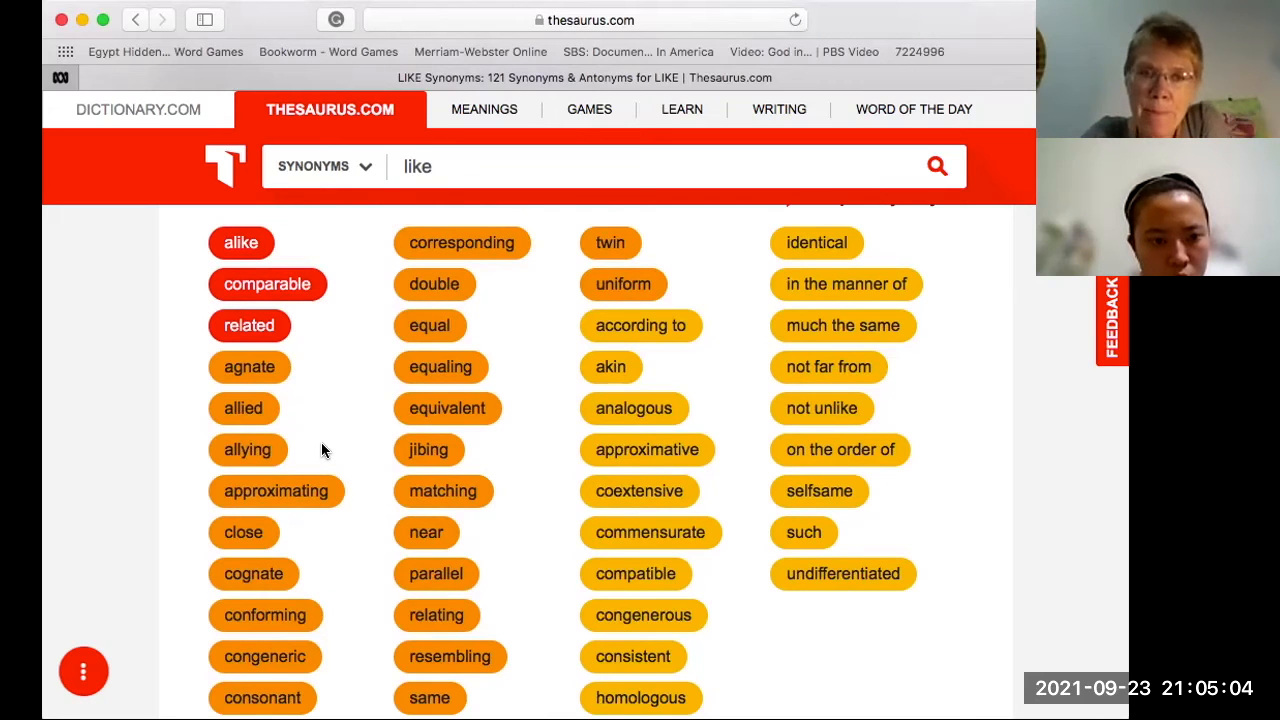
mouse_move(330, 306)
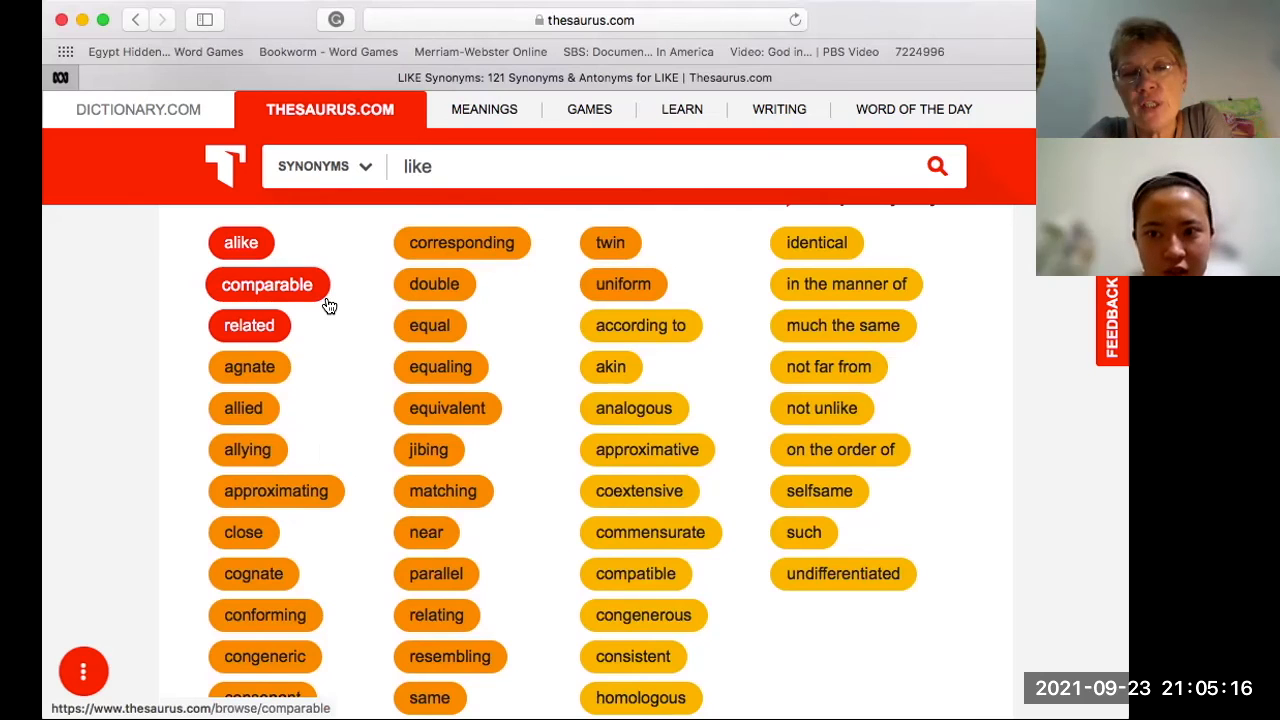
mouse_move(310, 347)
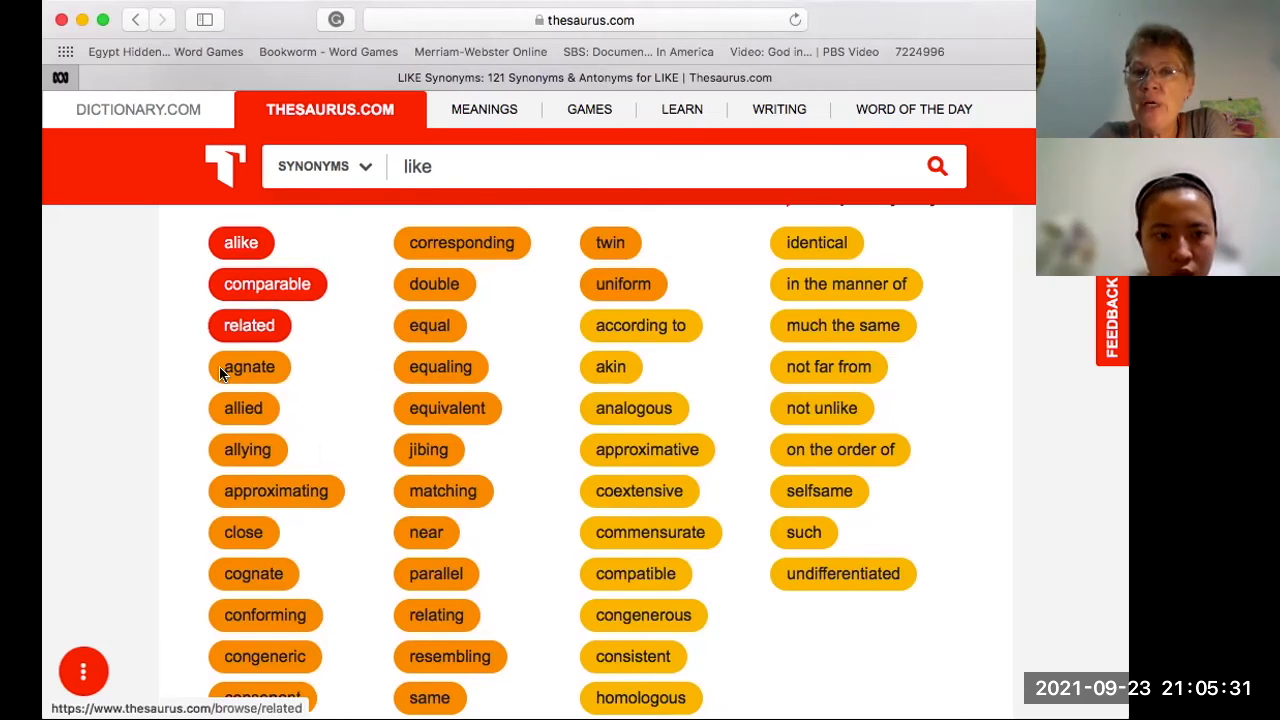
mouse_move(330, 387)
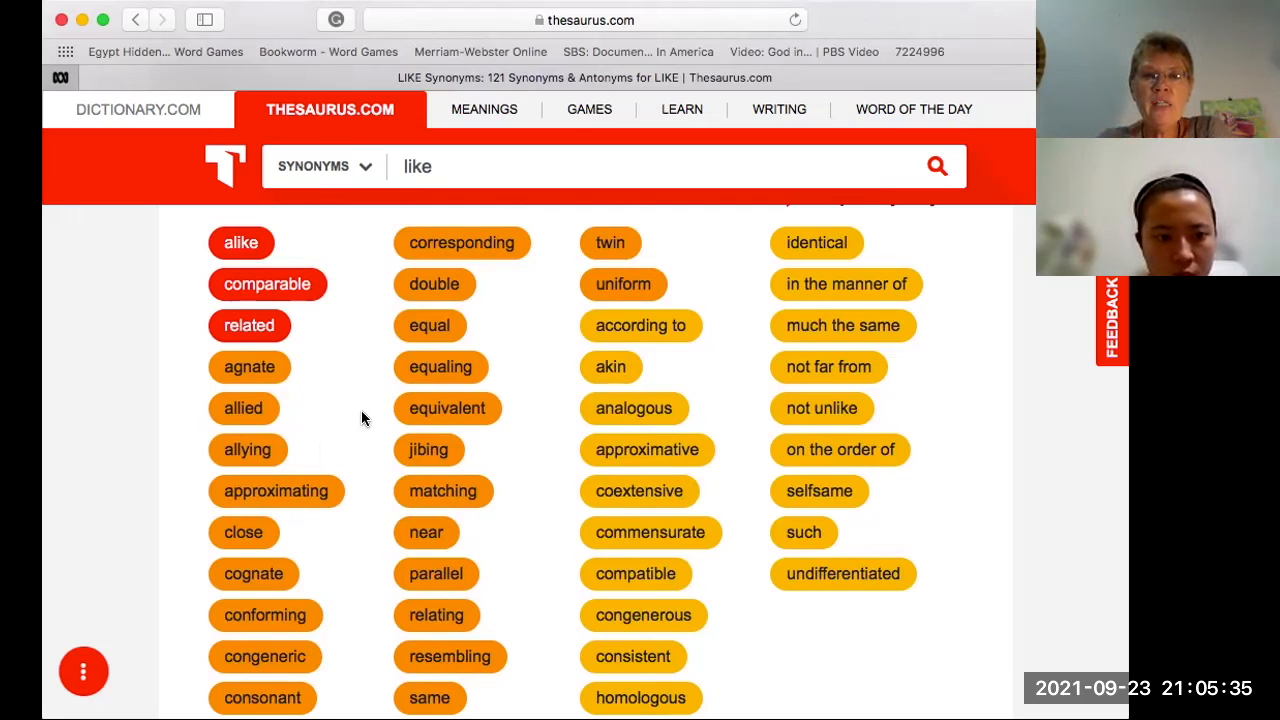
scroll(up, 3)
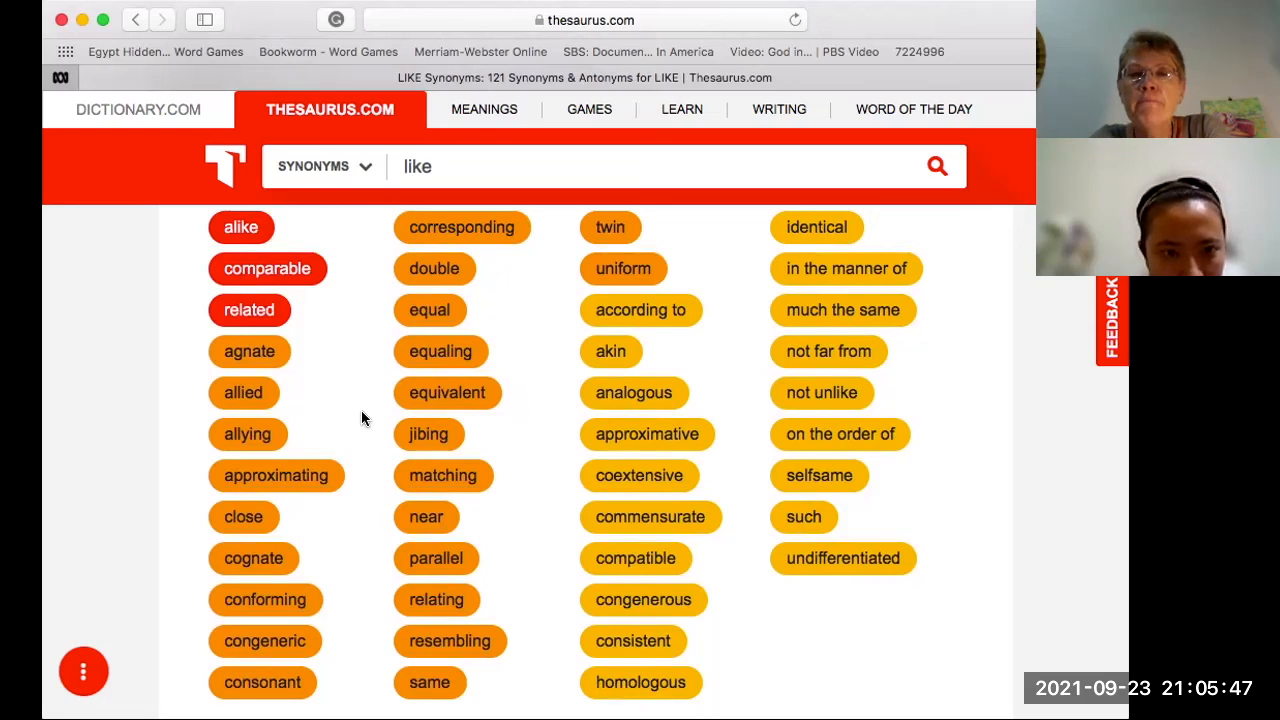
mouse_move(375, 302)
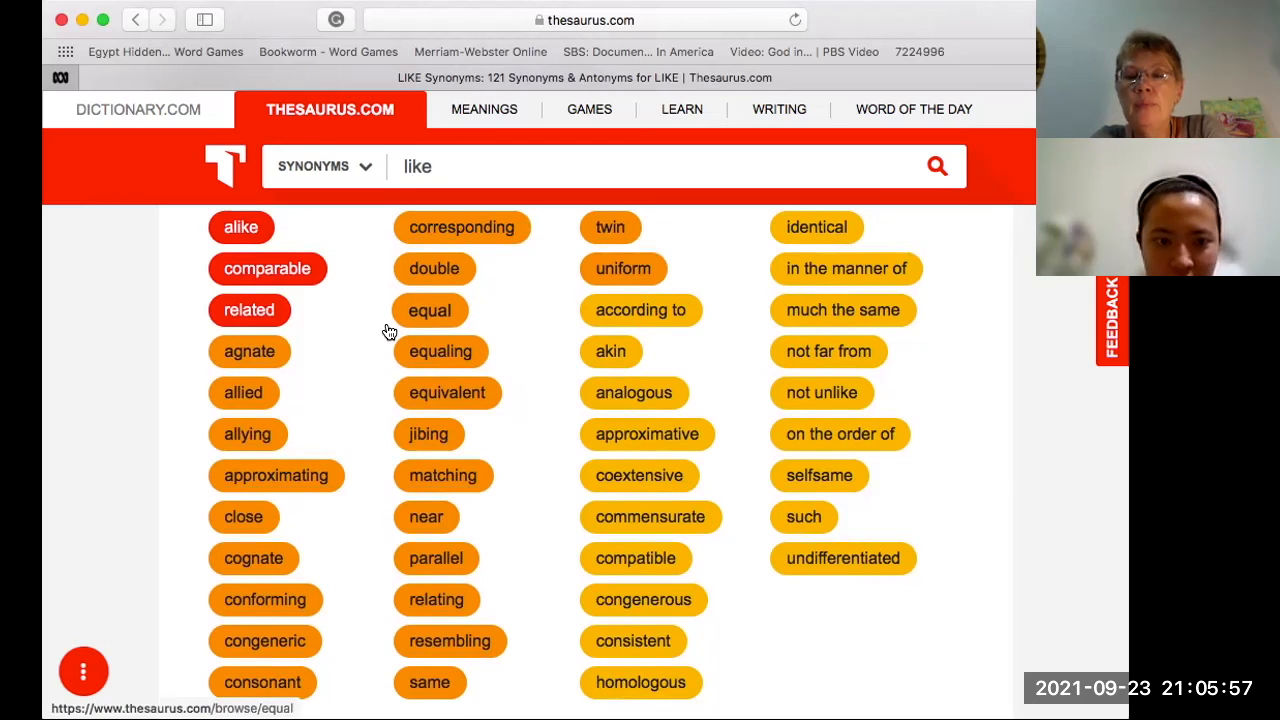
mouse_move(390, 351)
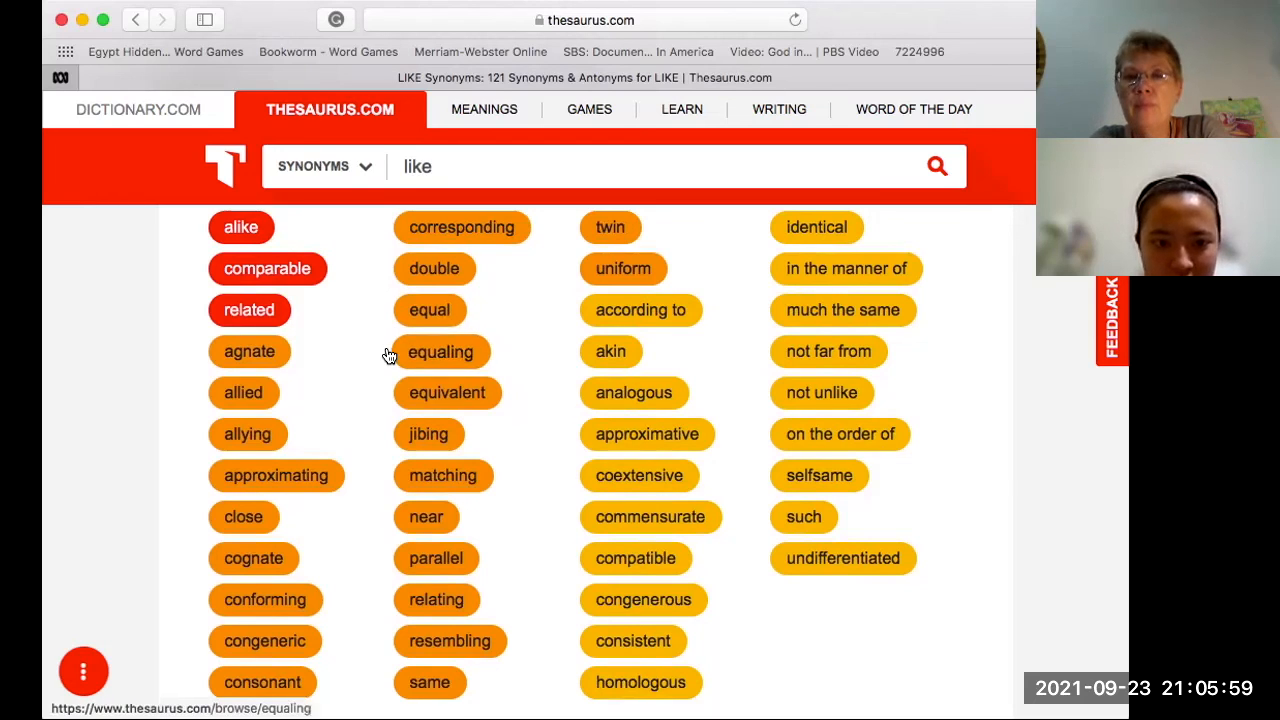
mouse_move(380, 378)
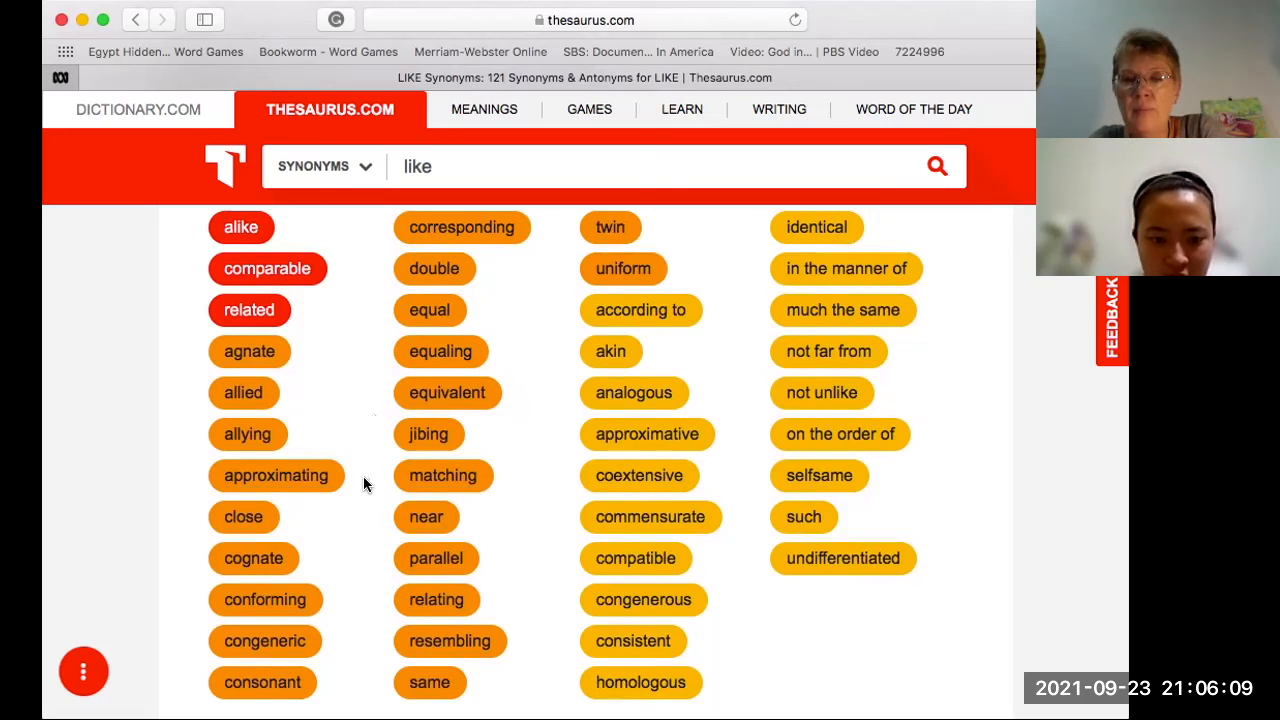
mouse_move(370, 527)
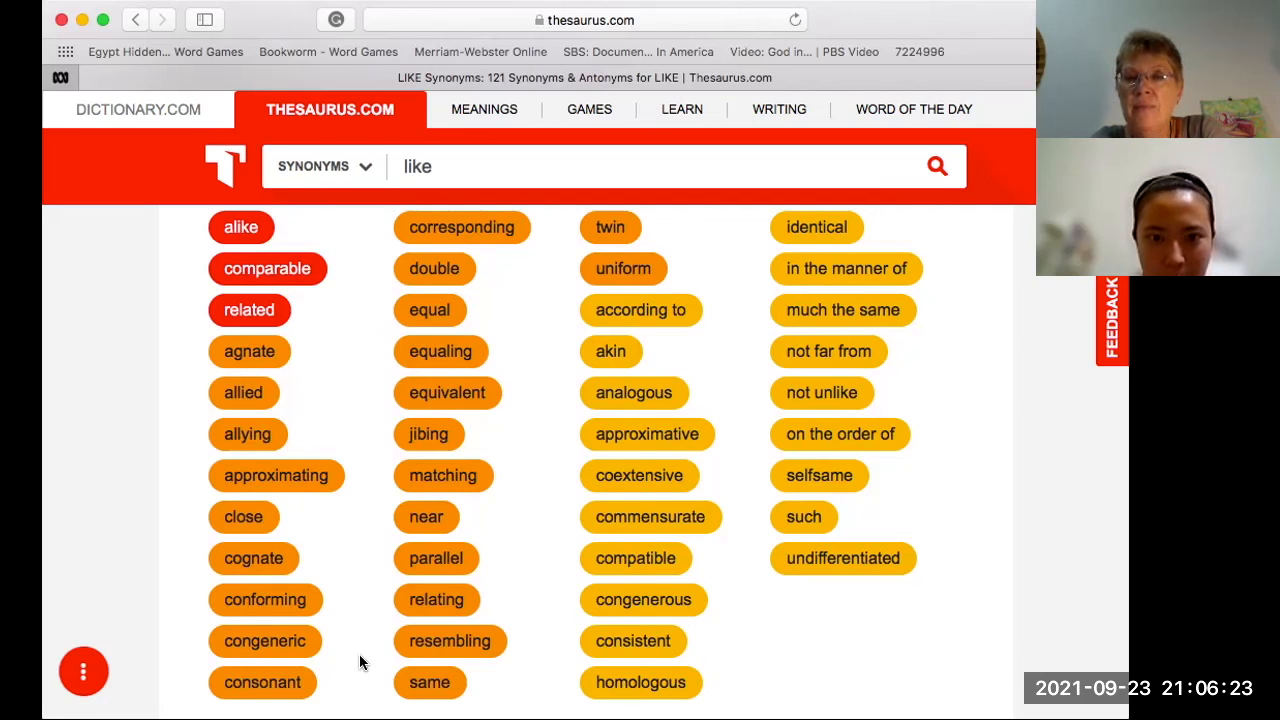
mouse_move(805, 360)
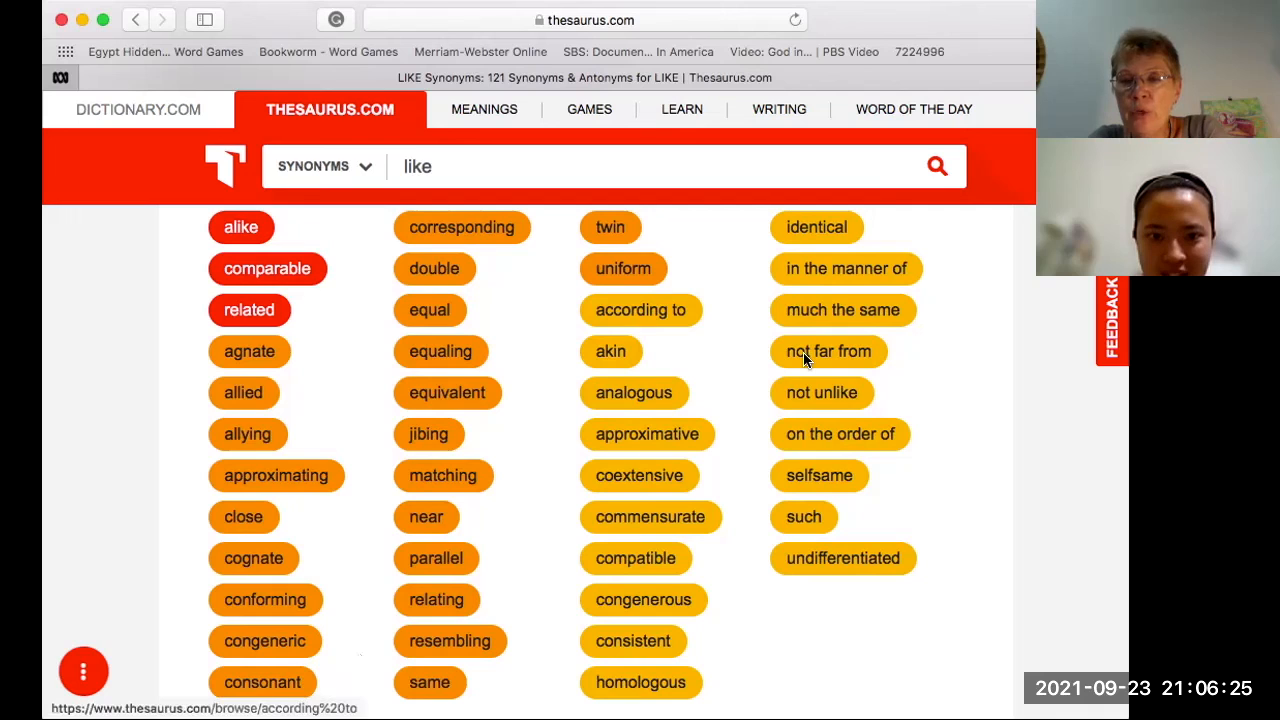
mouse_move(576, 335)
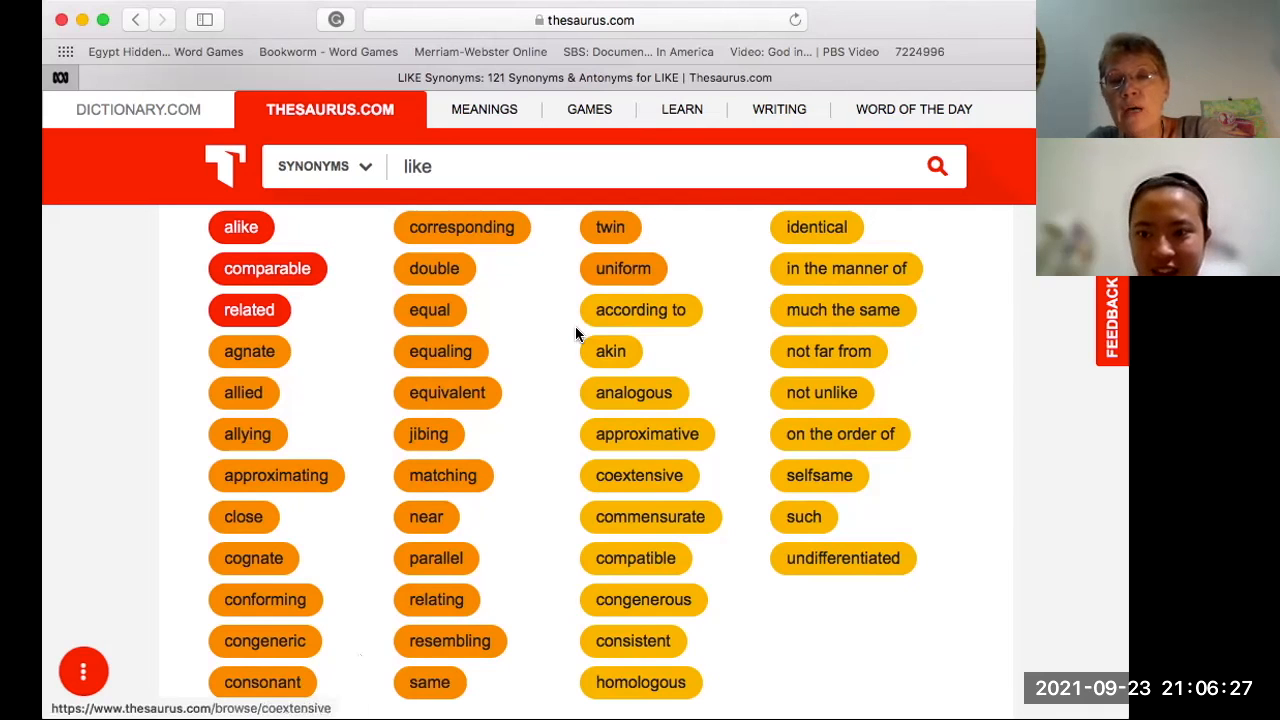
mouse_move(513, 274)
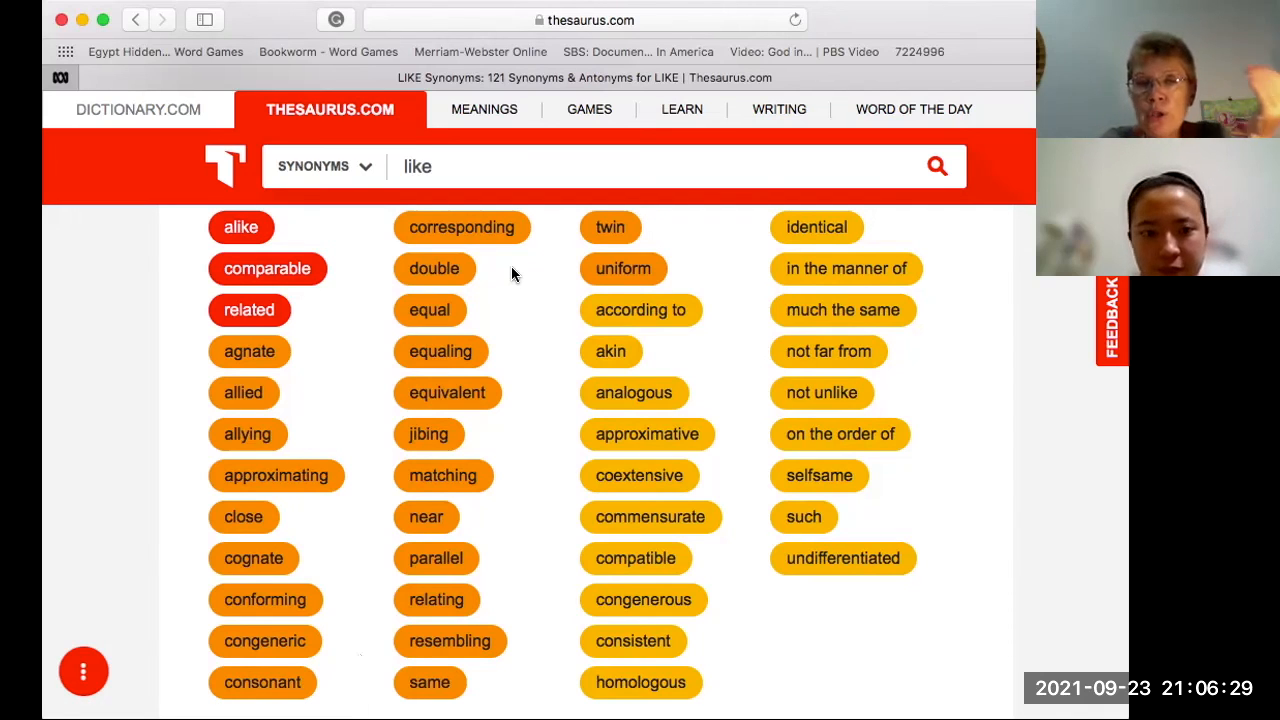